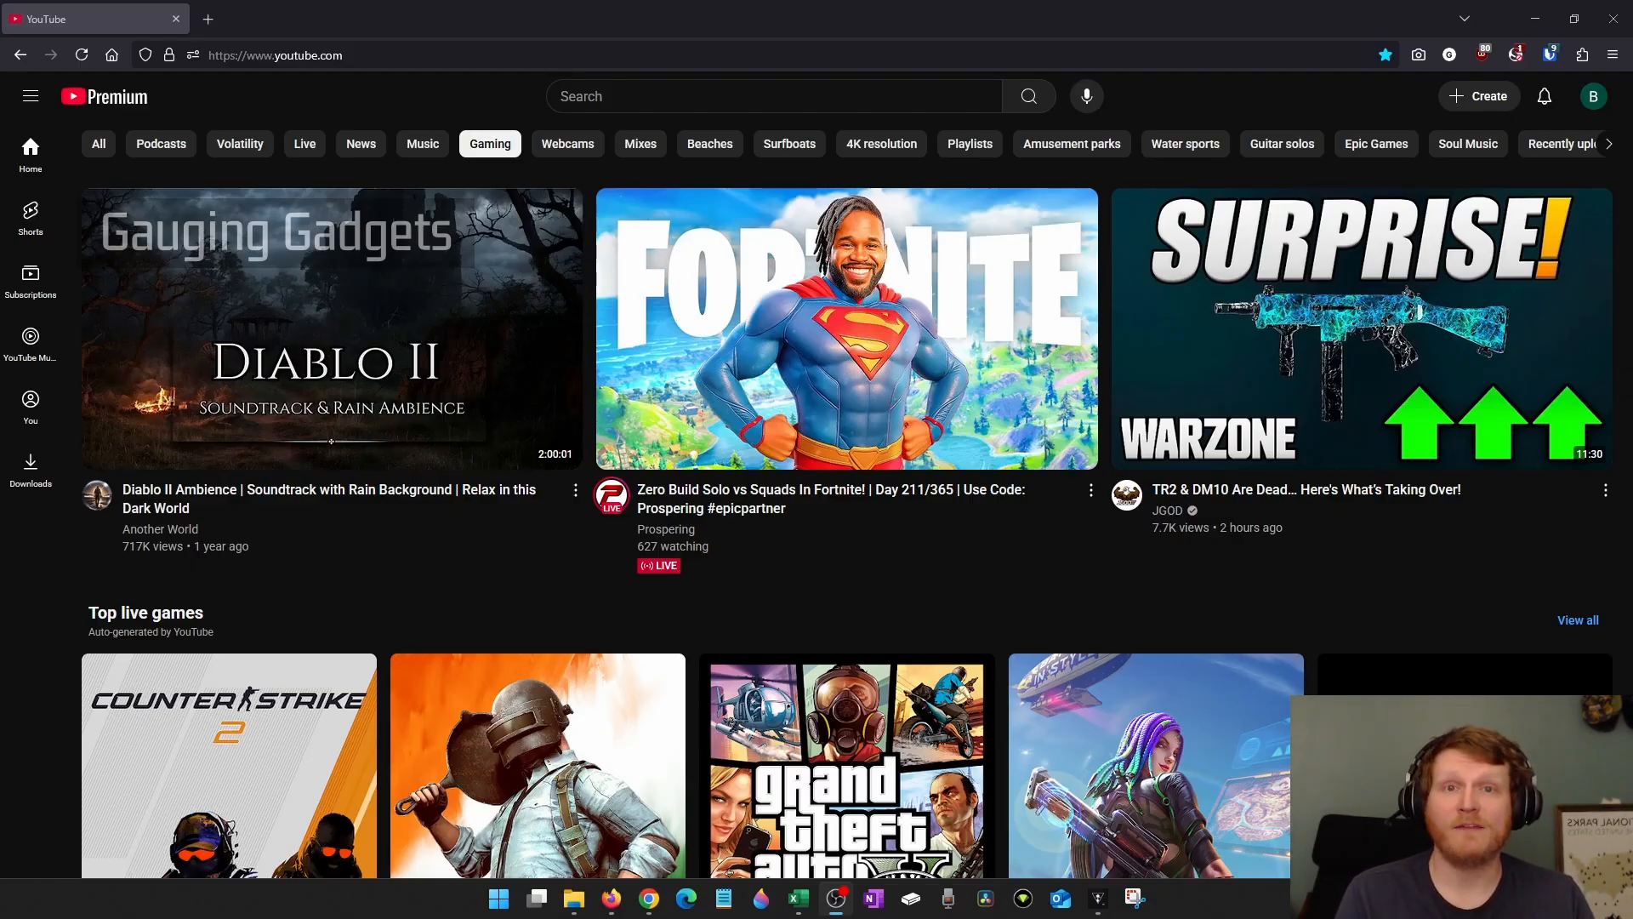
mouse_move(1255, 103)
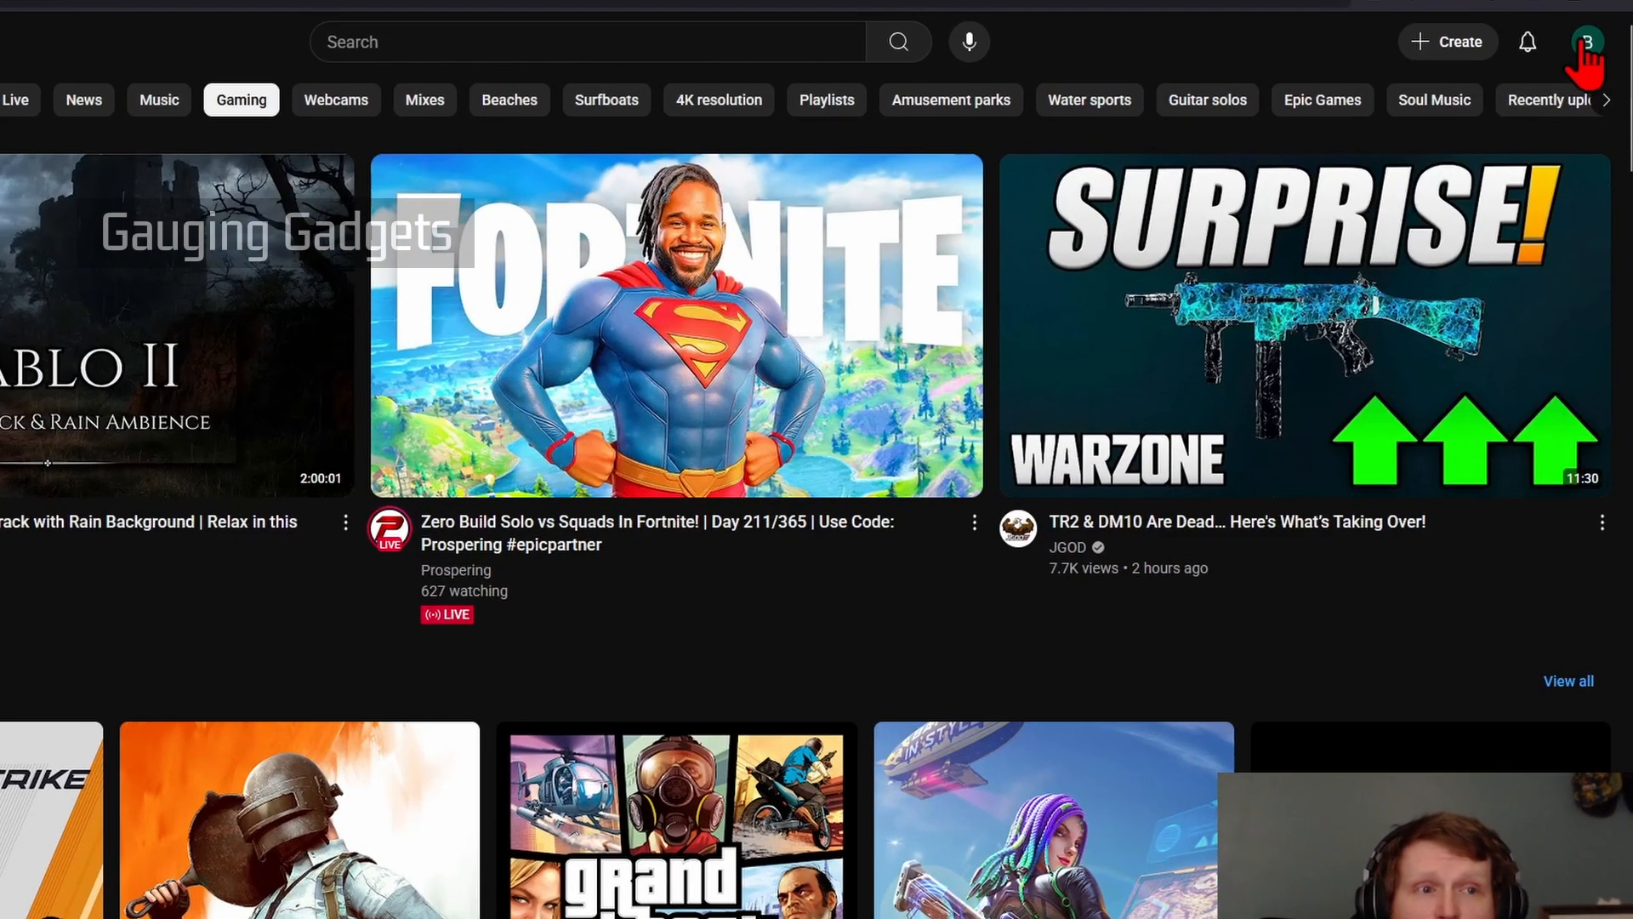
Step: Go from the YouTube avatar menu to the Google Account home page
left_click(1590, 41)
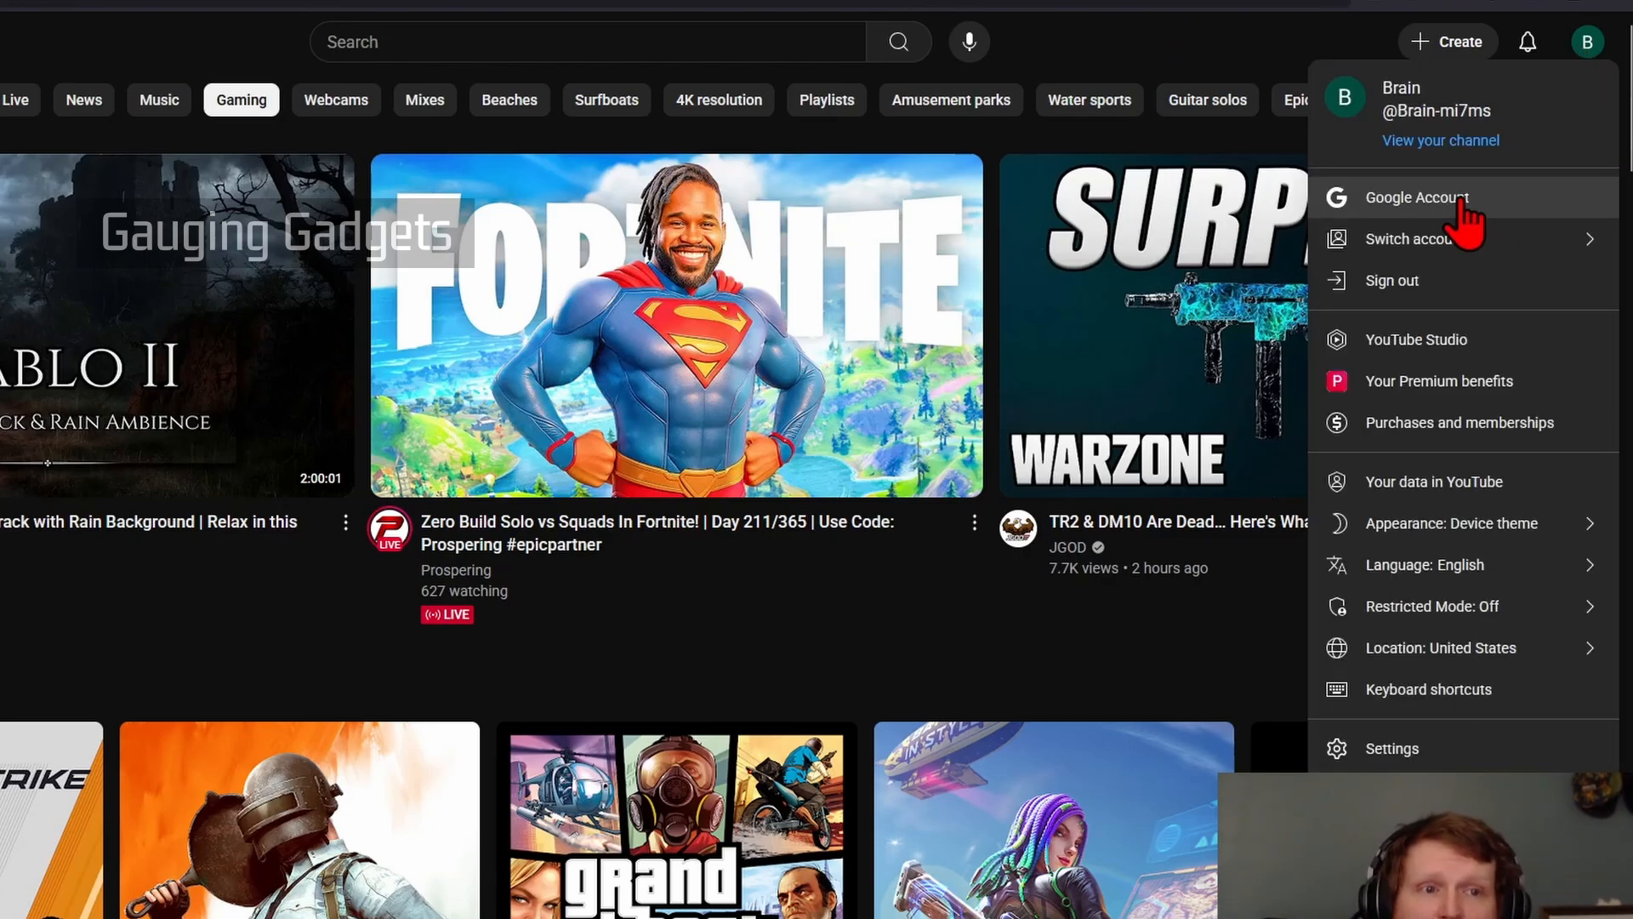
left_click(1415, 197)
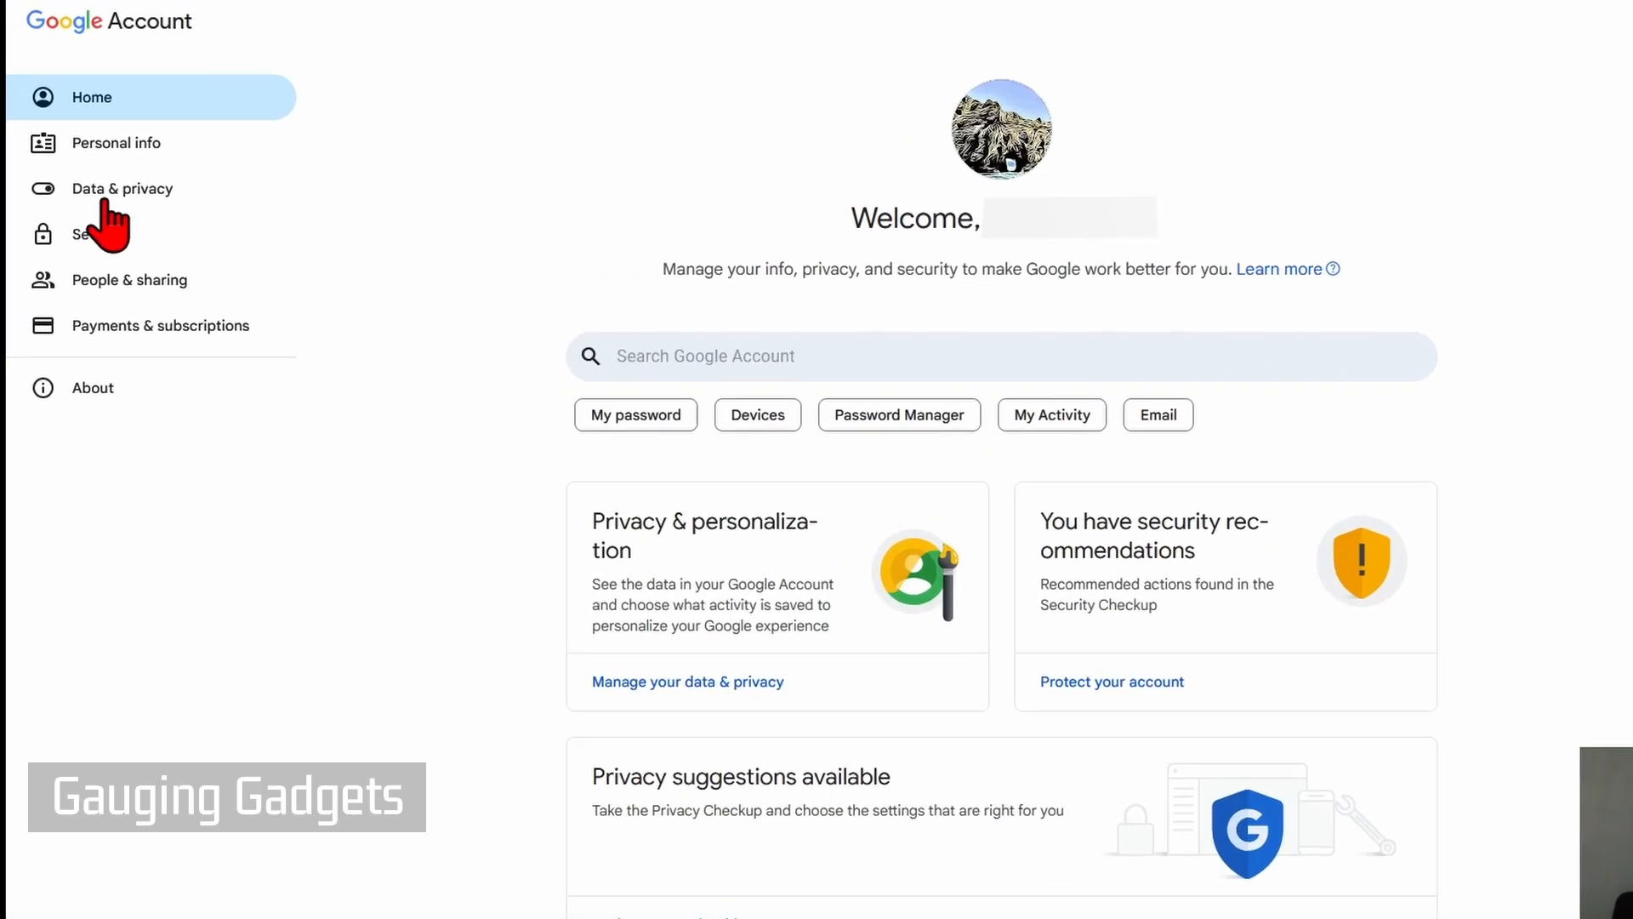
Step: Show the Security page's Recent security activity section
left_click(85, 235)
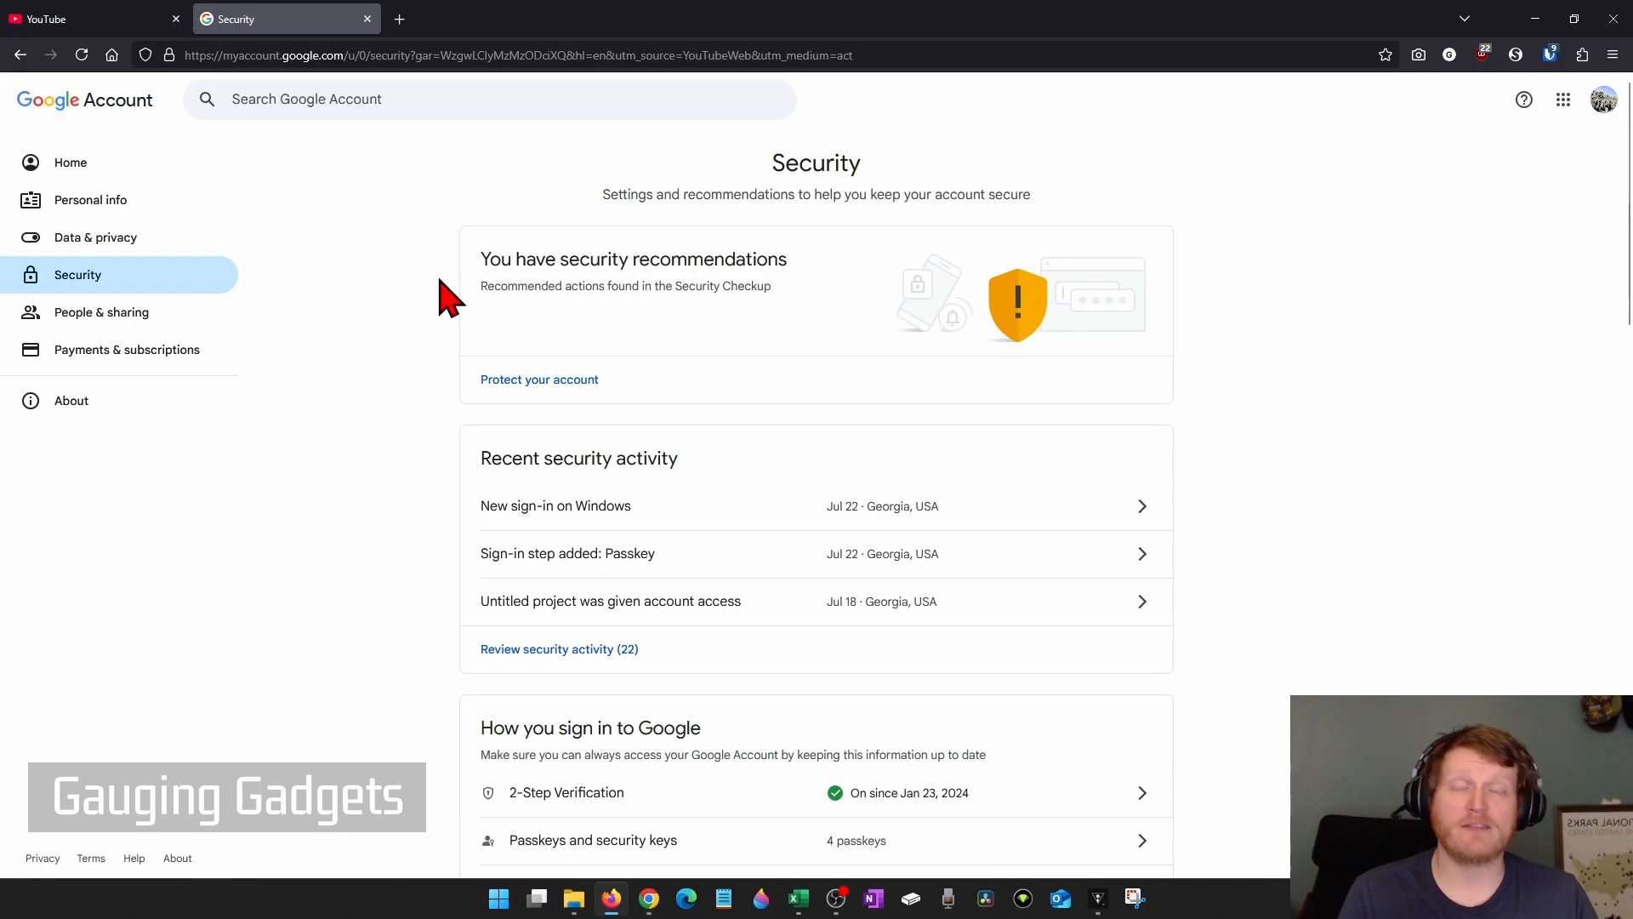
mouse_move(544, 401)
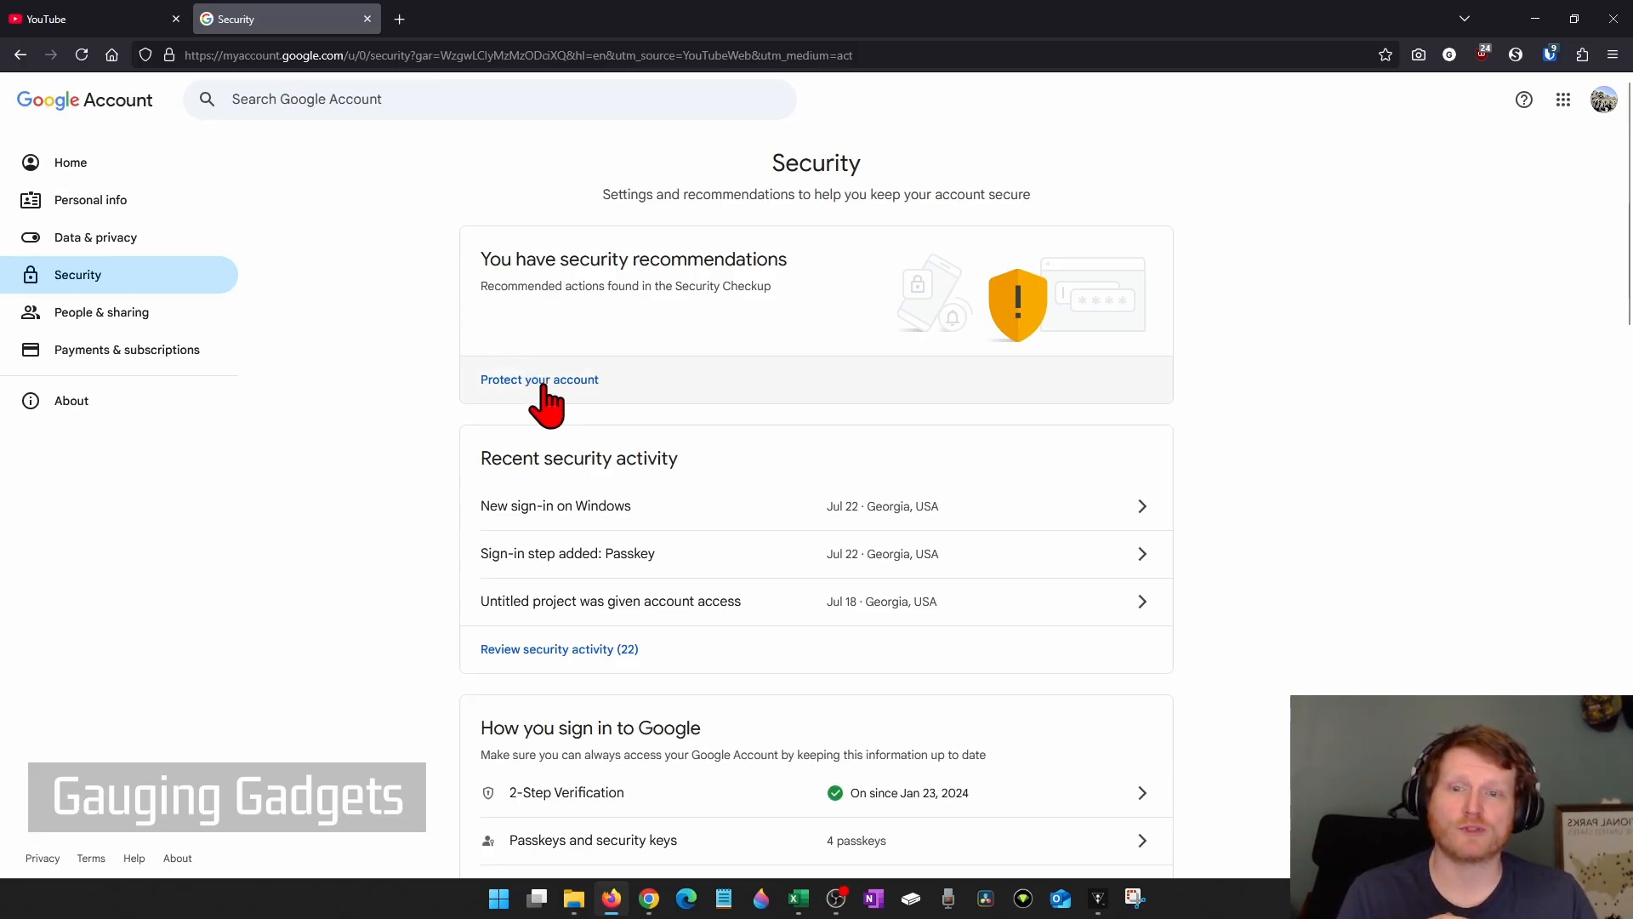
mouse_move(434, 398)
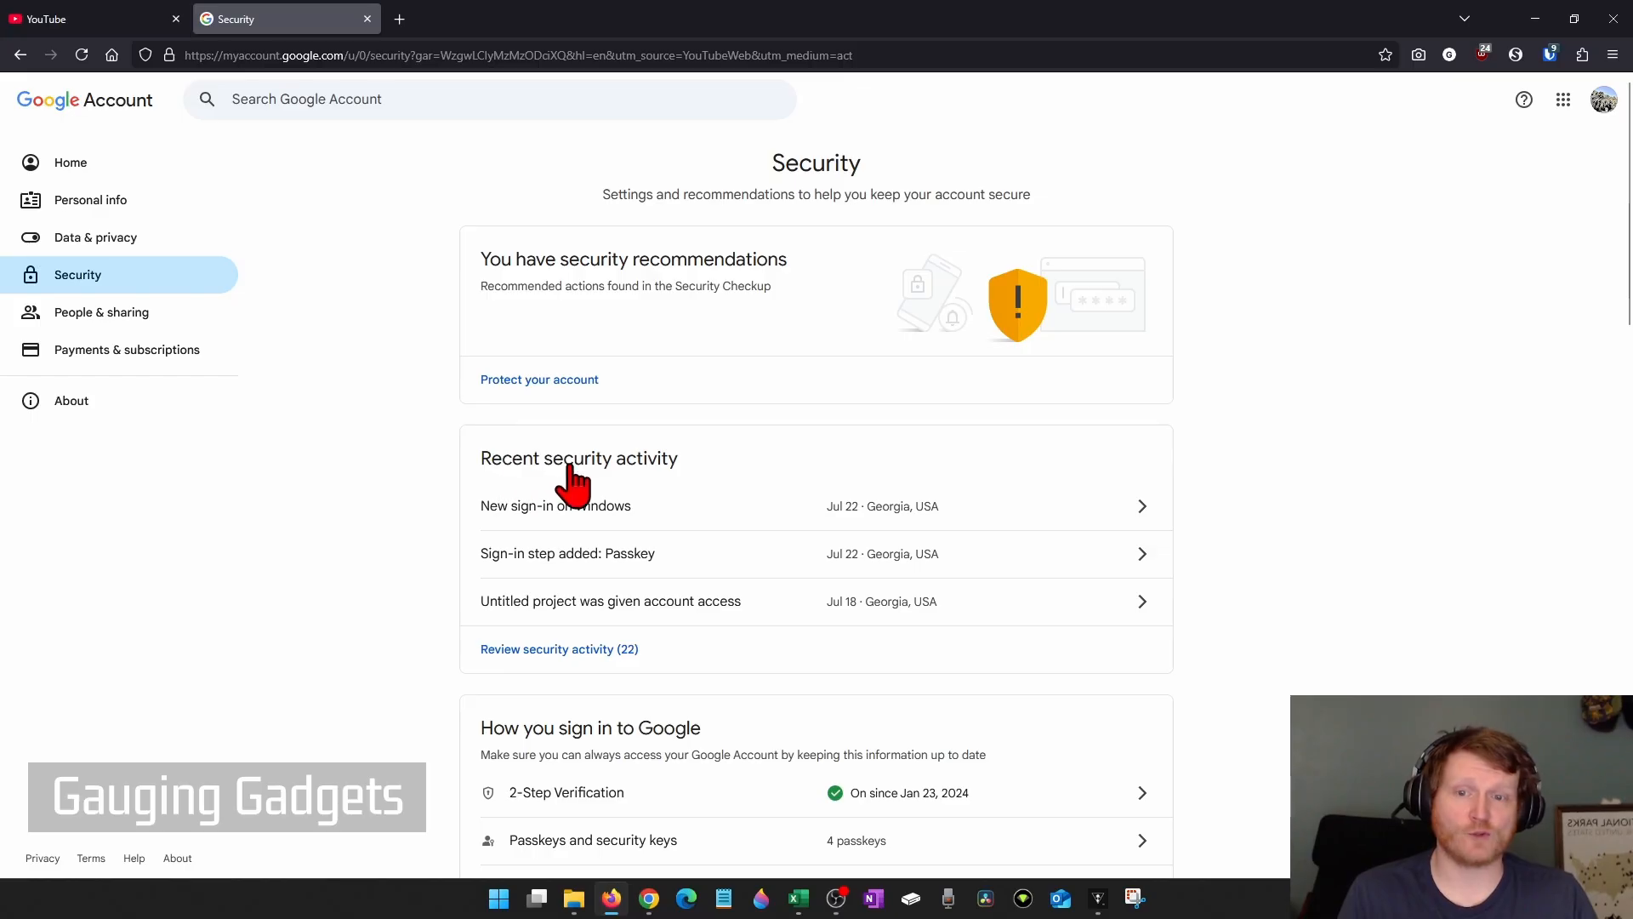
scroll("down", 3)
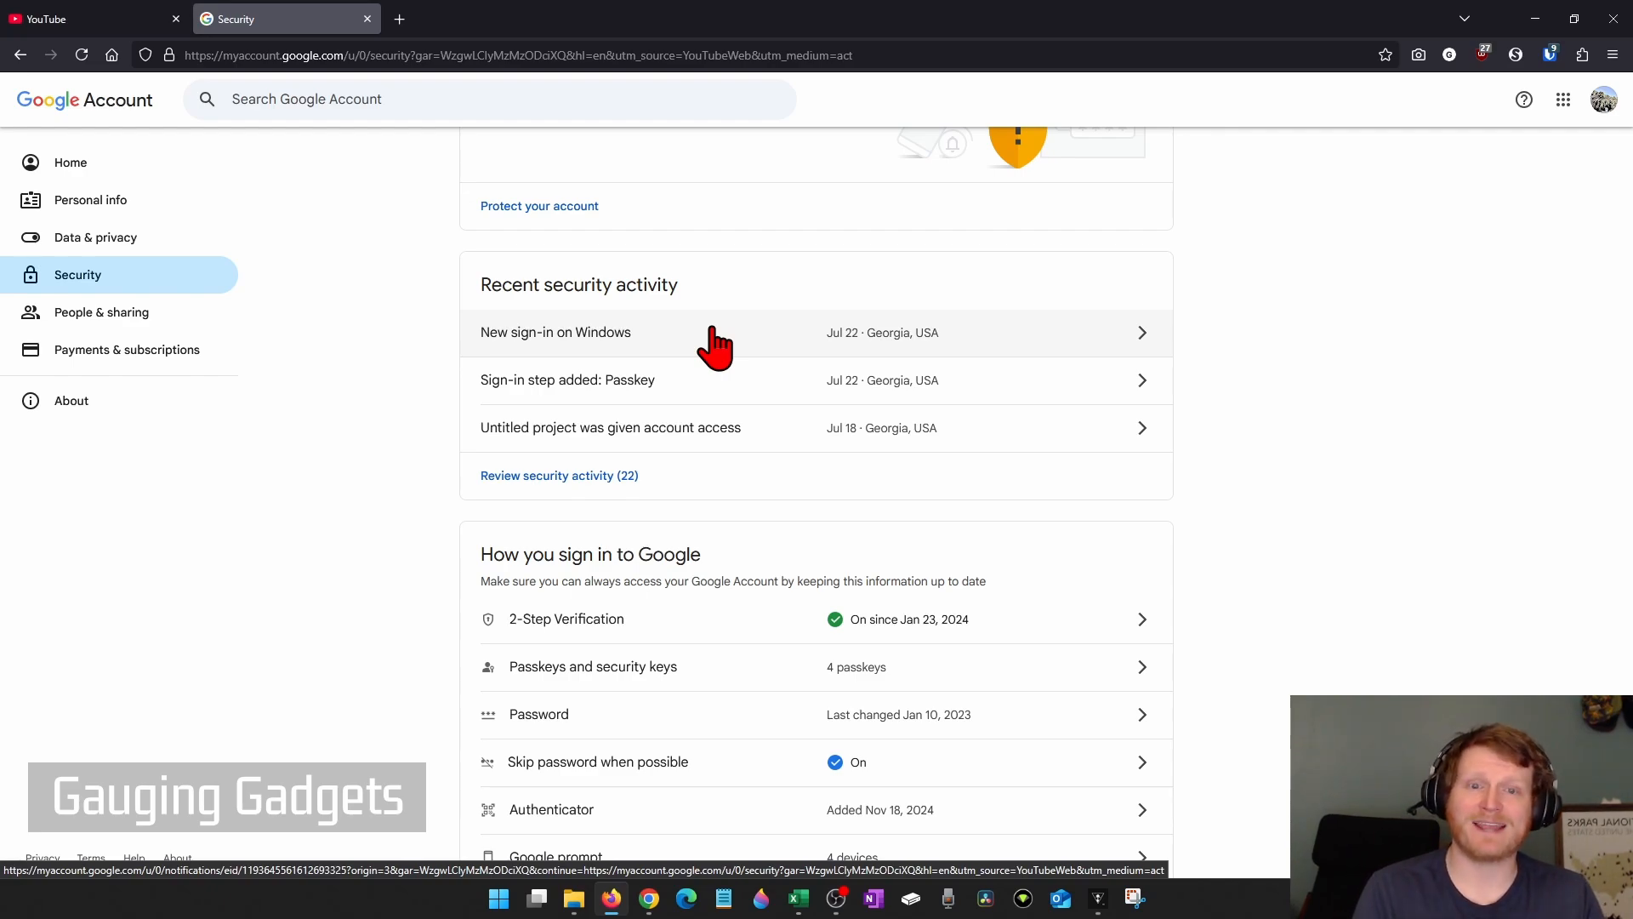
mouse_move(553, 490)
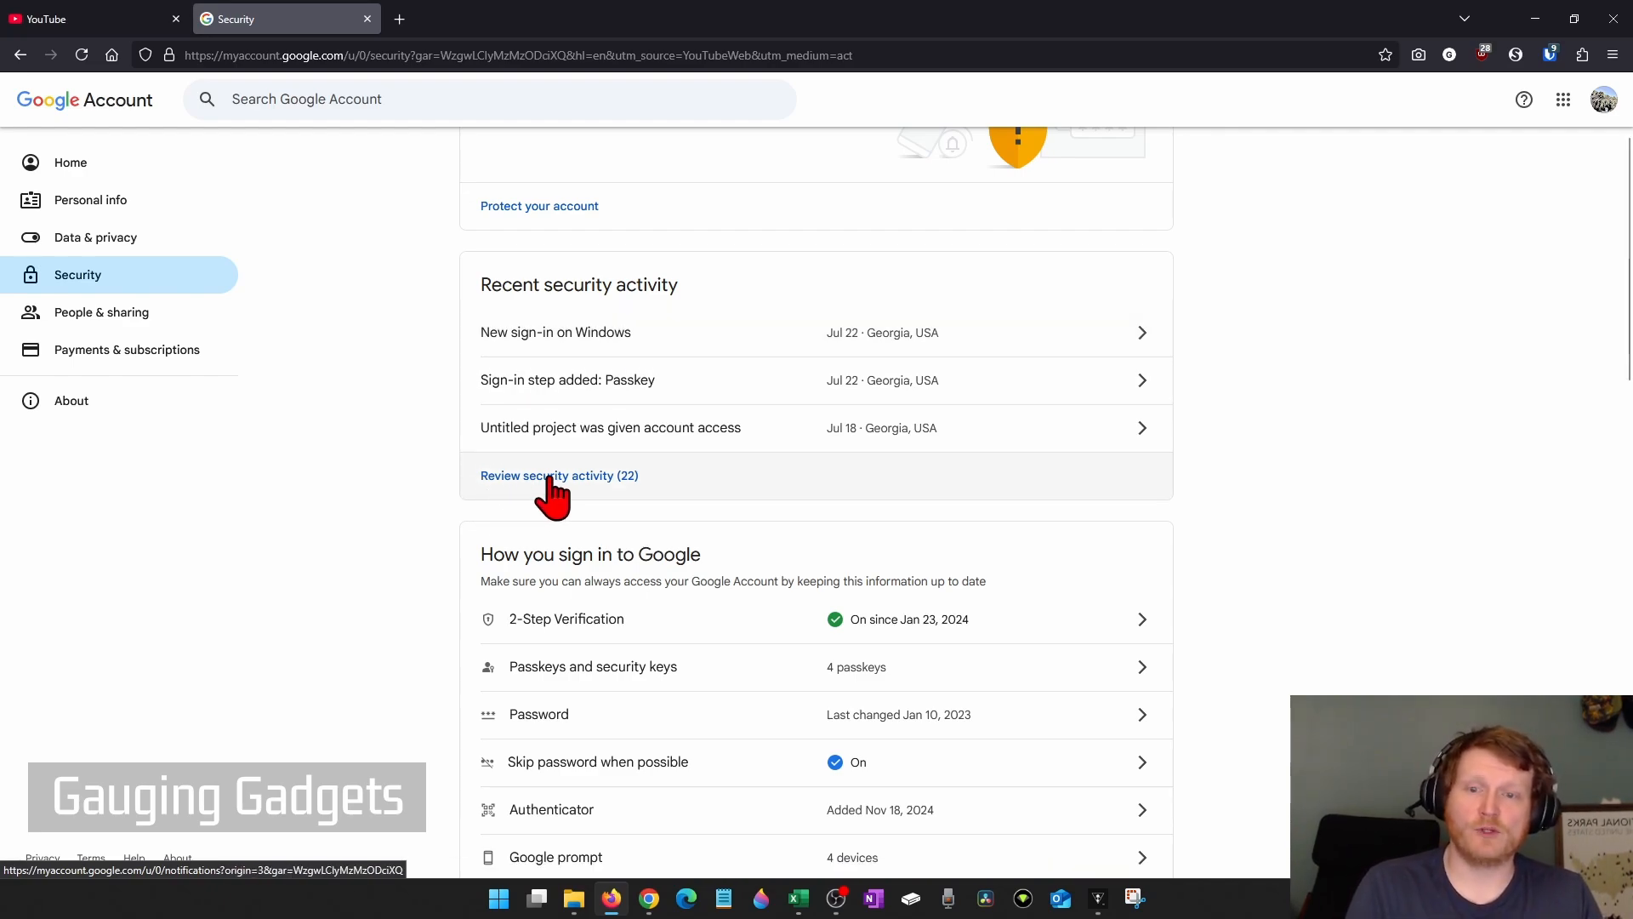
Step: Flag the new Windows sign-in as not recognized and dismiss the password-change prompt
left_click(558, 477)
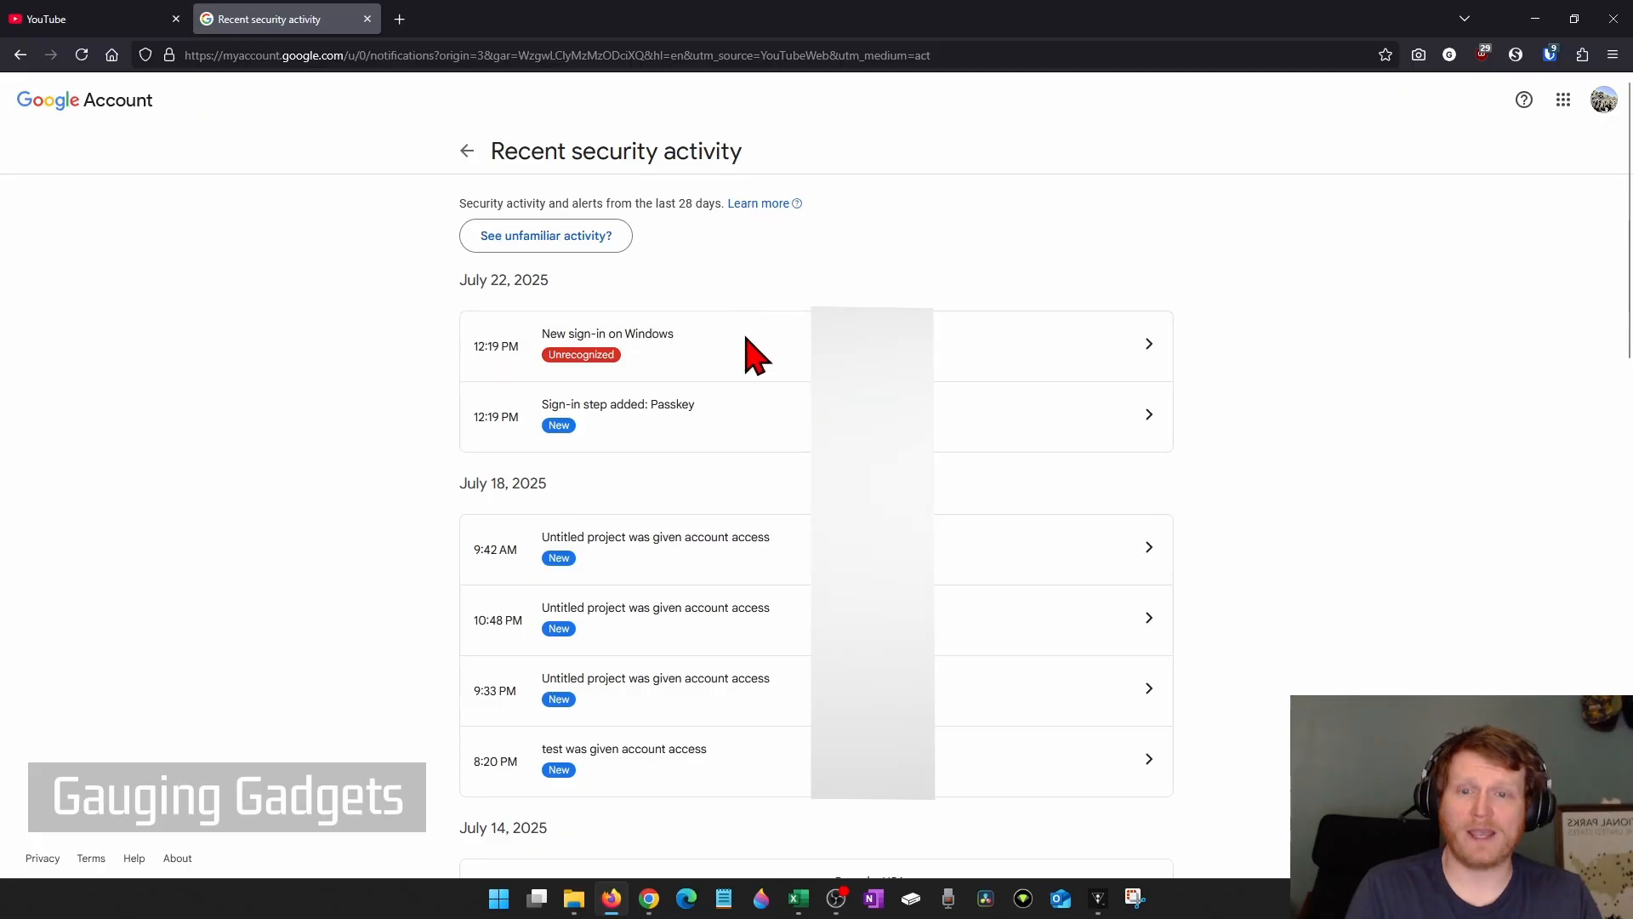
mouse_move(721, 353)
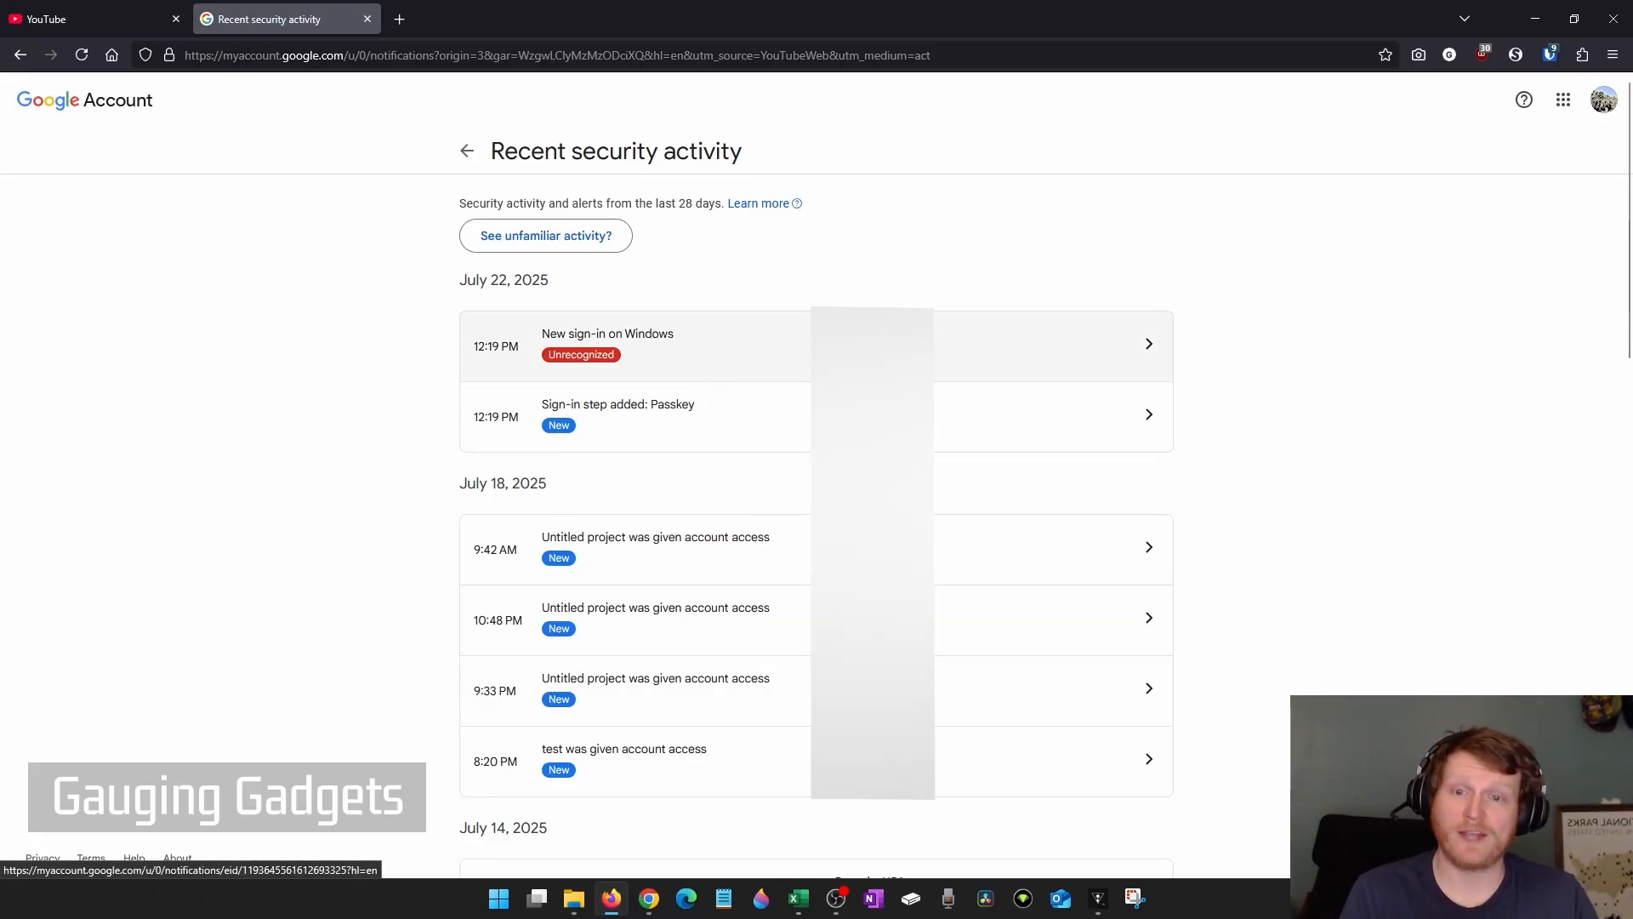
mouse_move(688, 372)
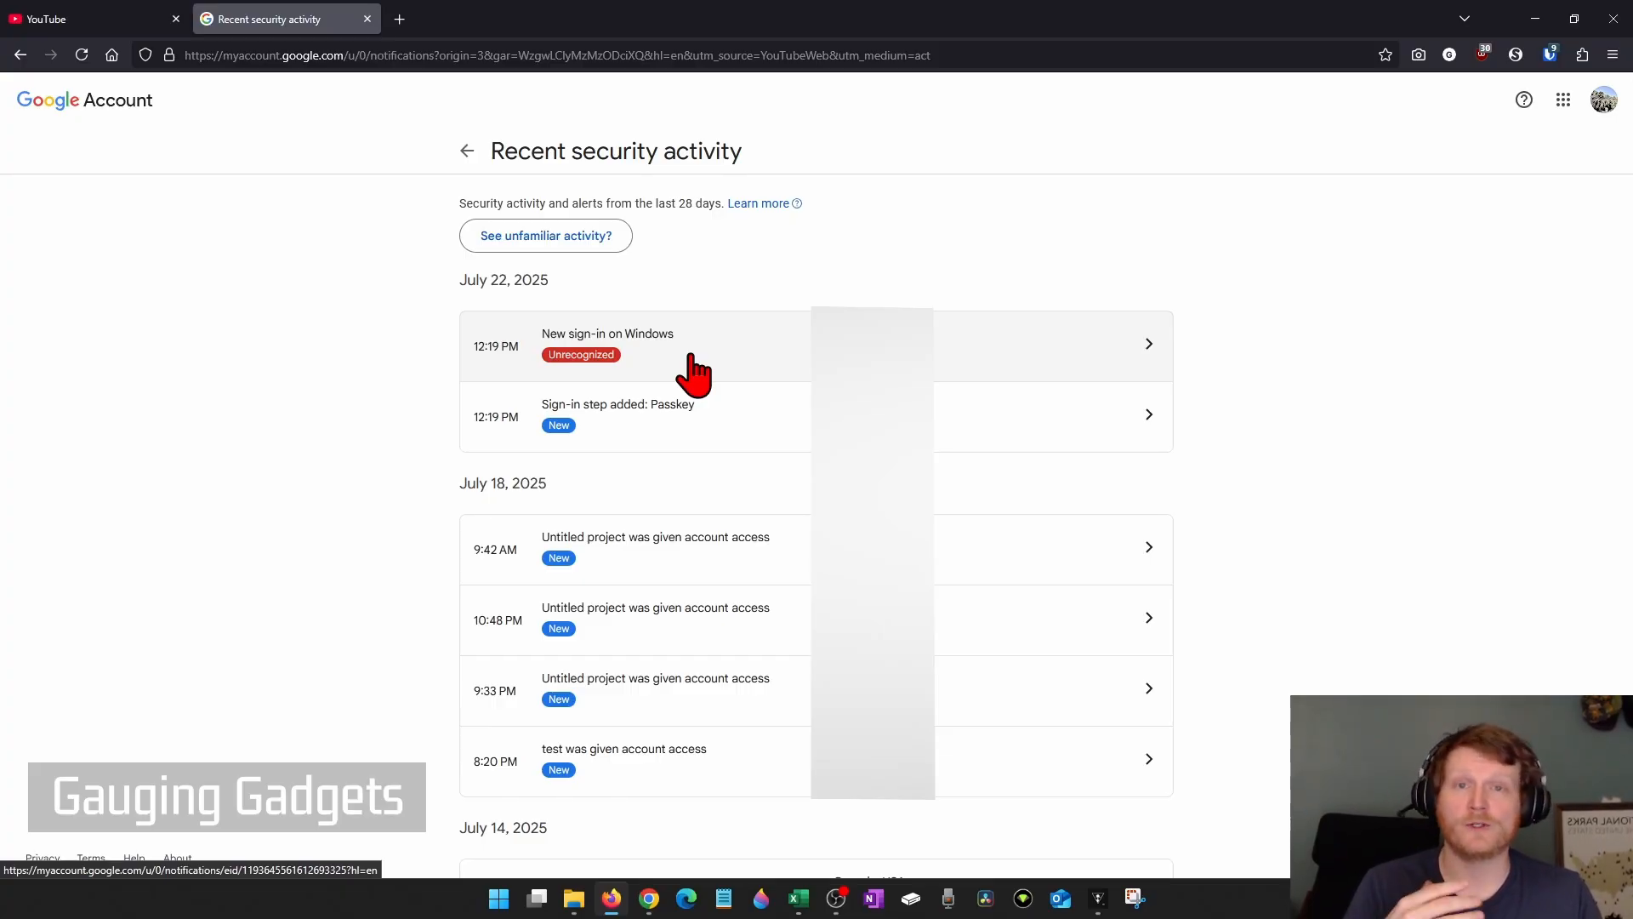
mouse_move(738, 329)
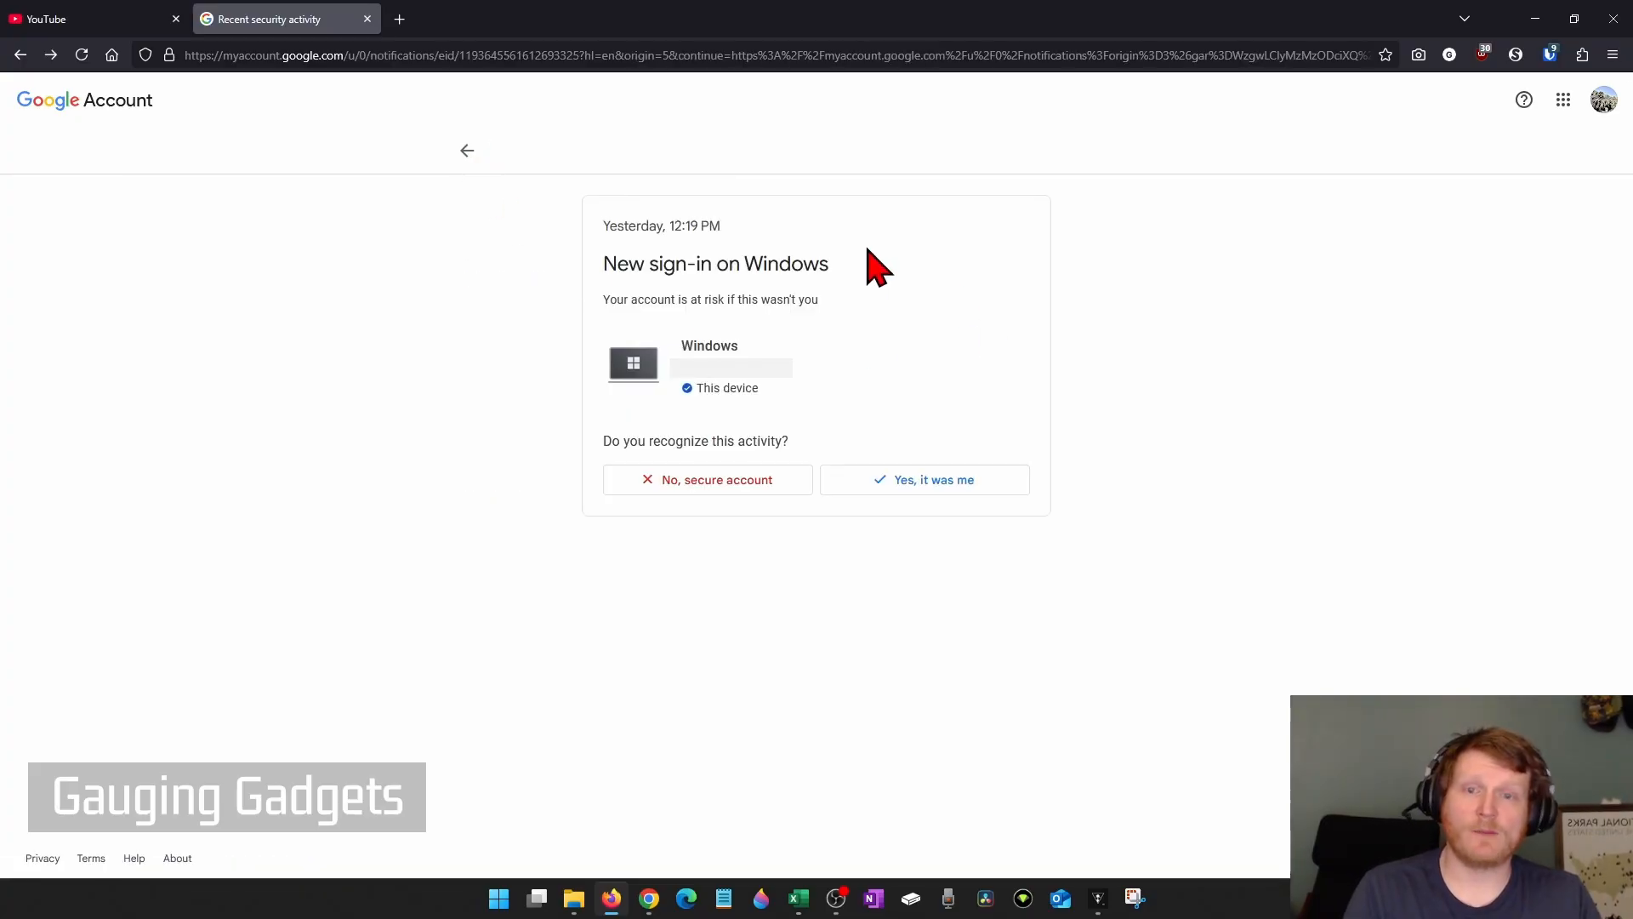
mouse_move(673, 489)
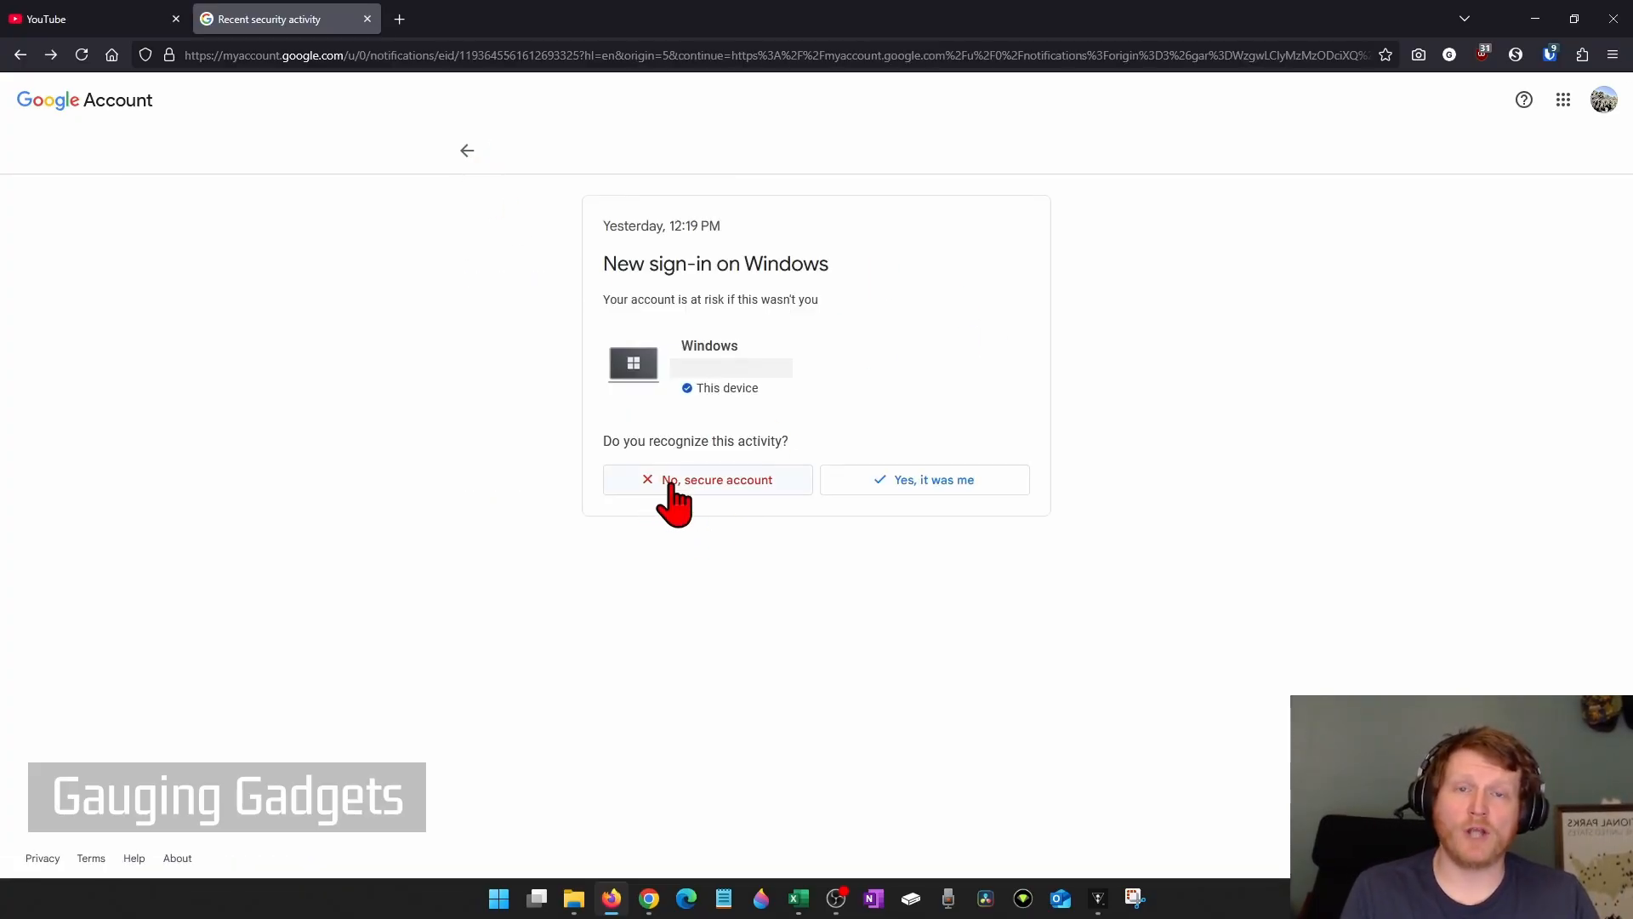
left_click(707, 479)
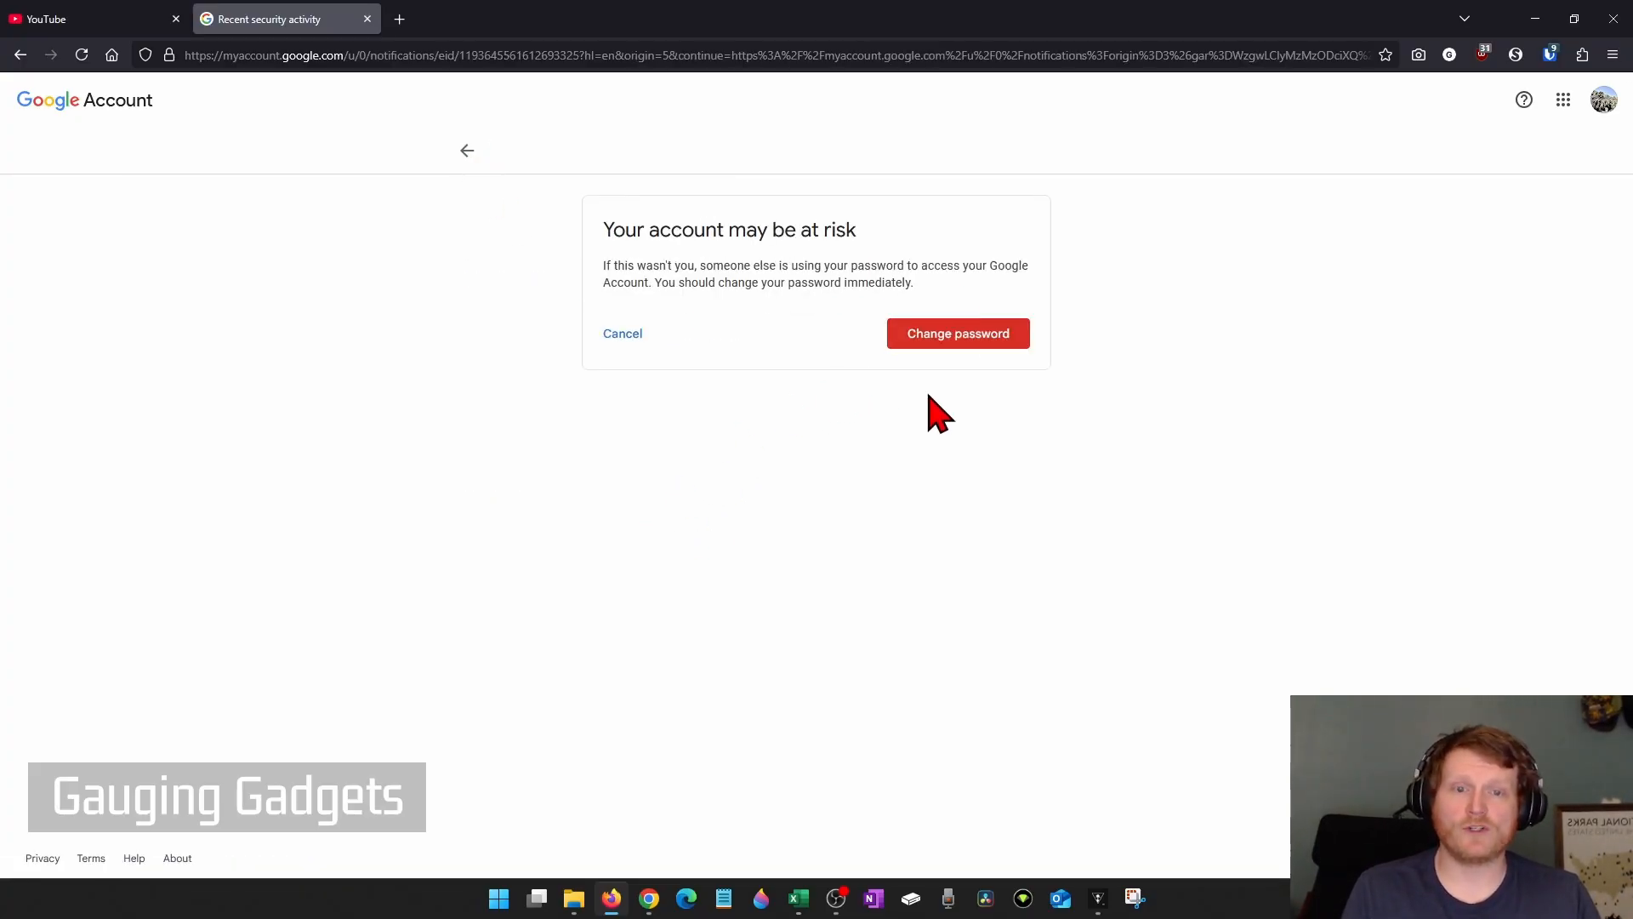
mouse_move(1058, 378)
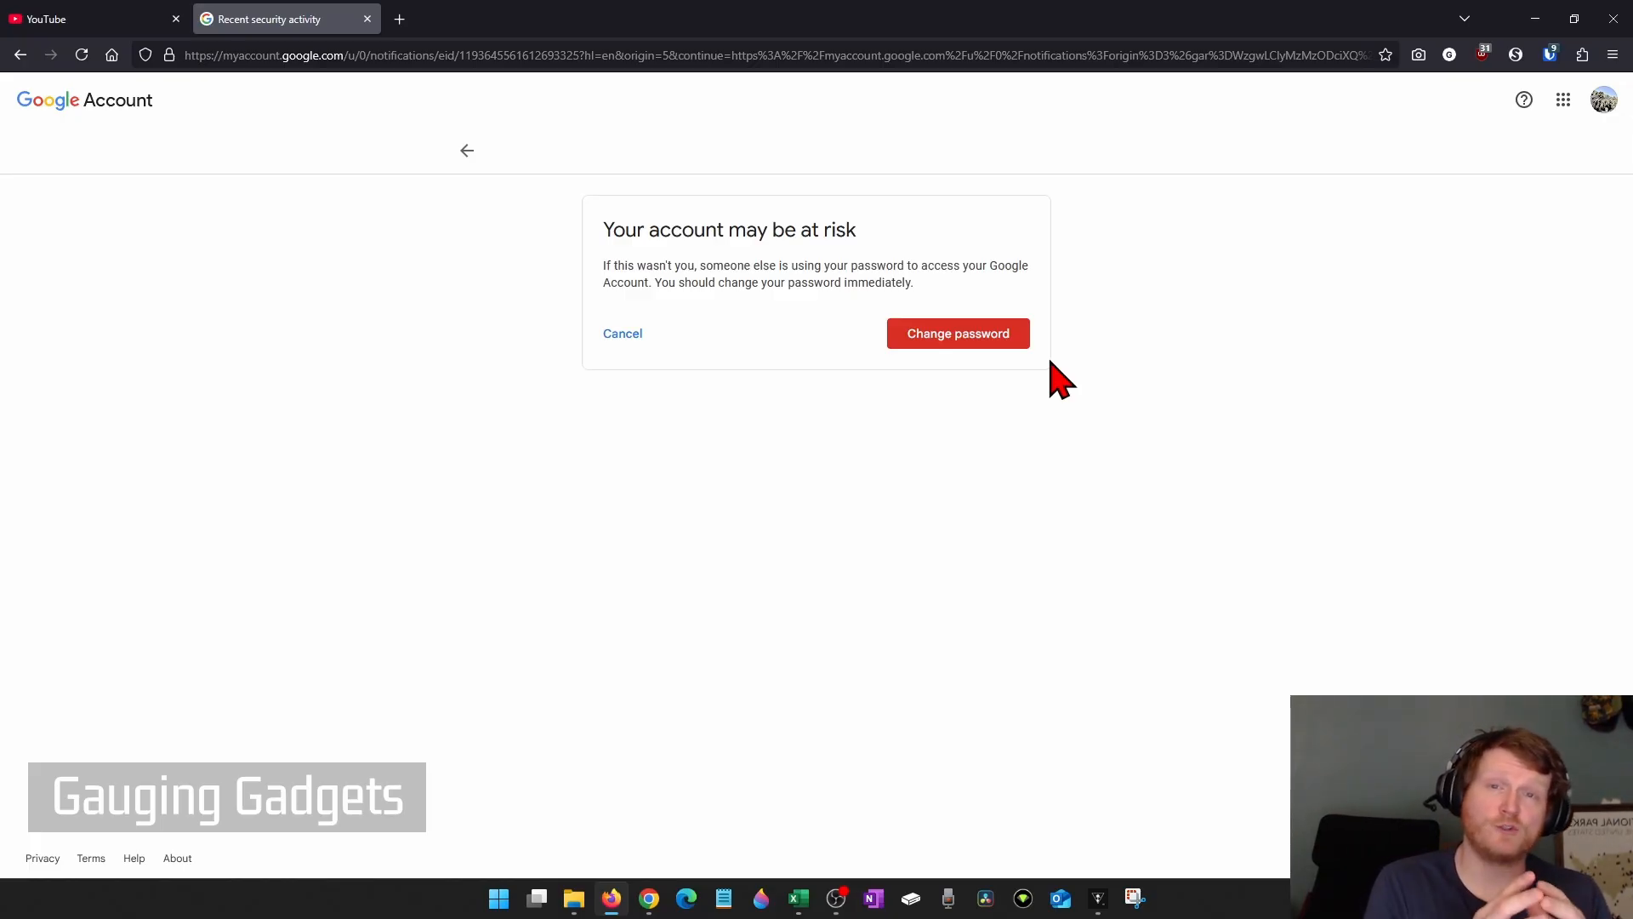
left_click(623, 333)
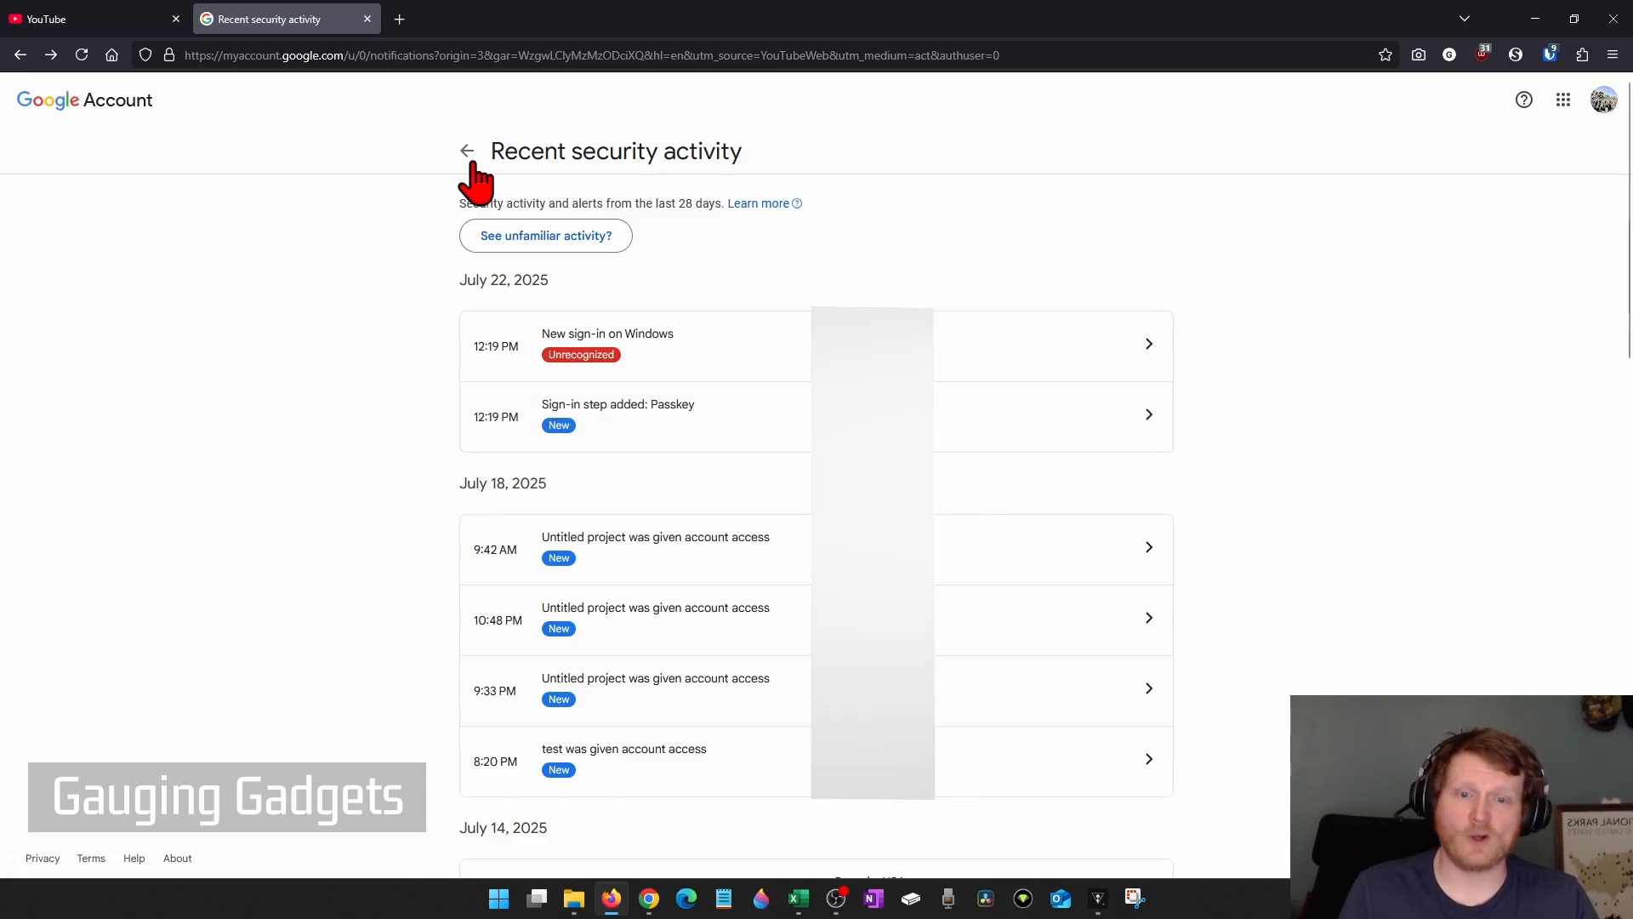
Step: Return to the Security page and bring the Your devices and third-party connections cards into view
left_click(466, 149)
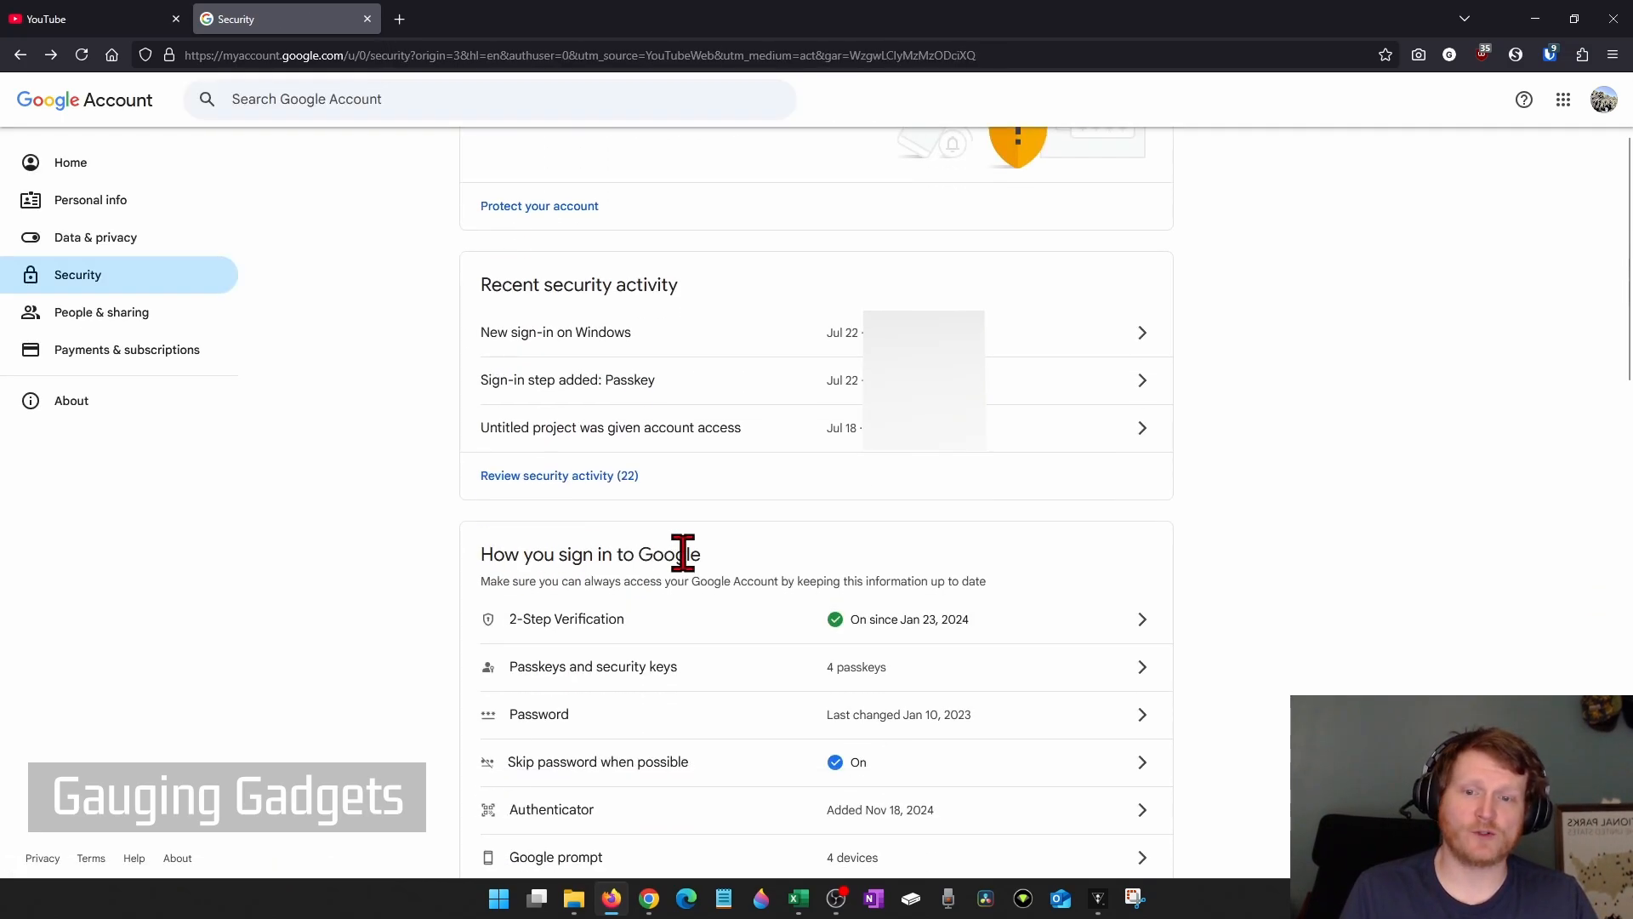
mouse_move(565, 643)
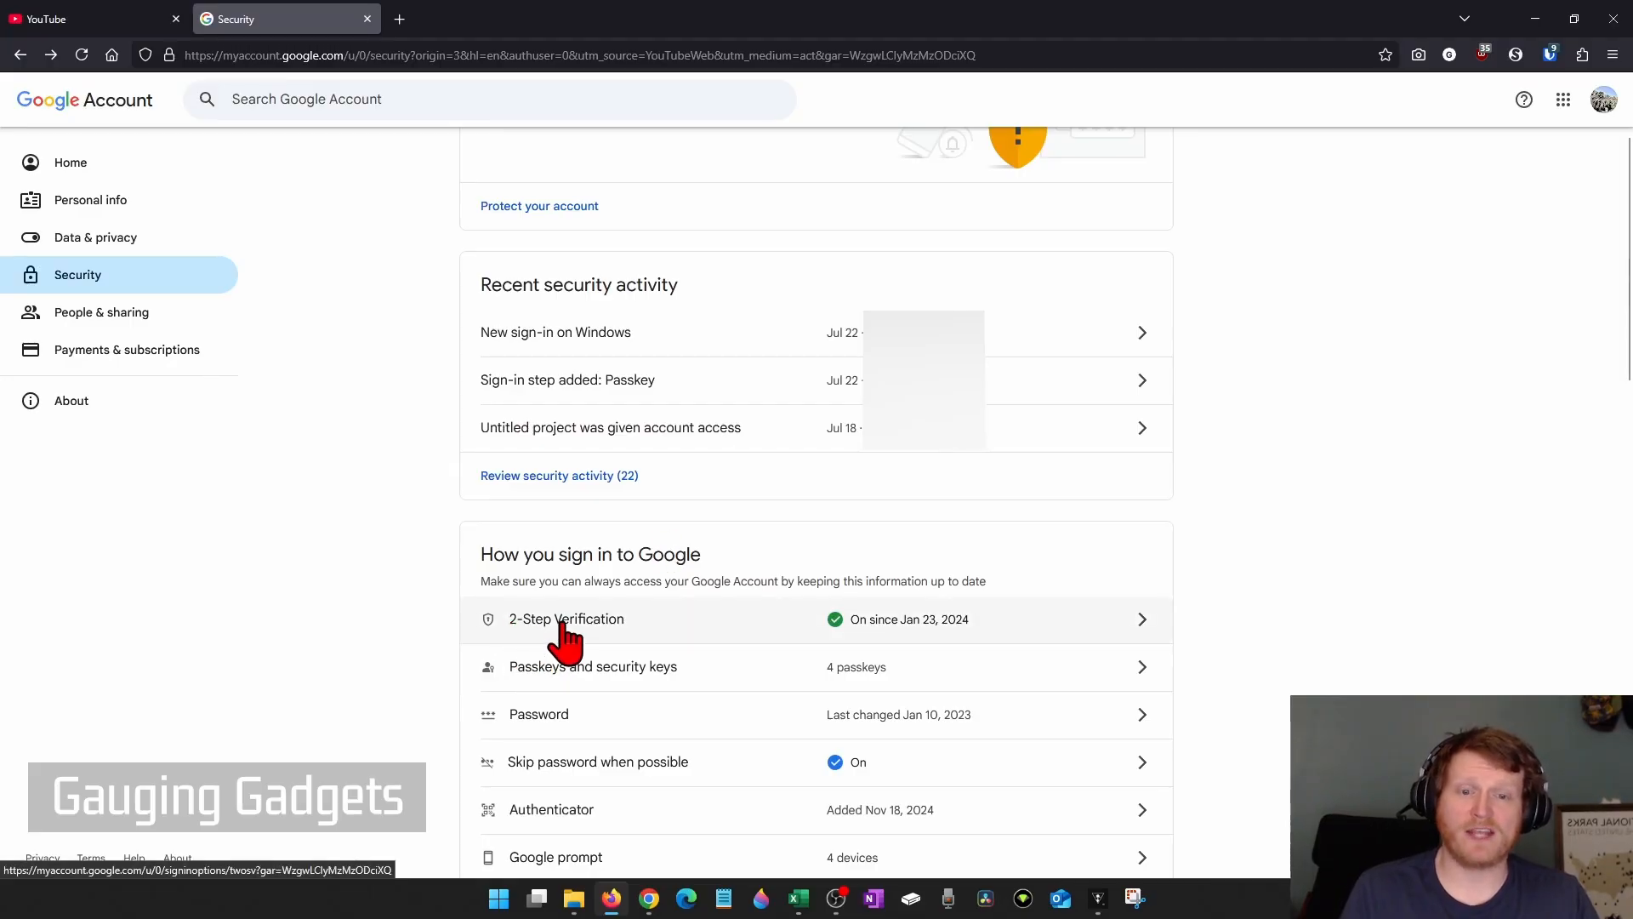
mouse_move(796, 633)
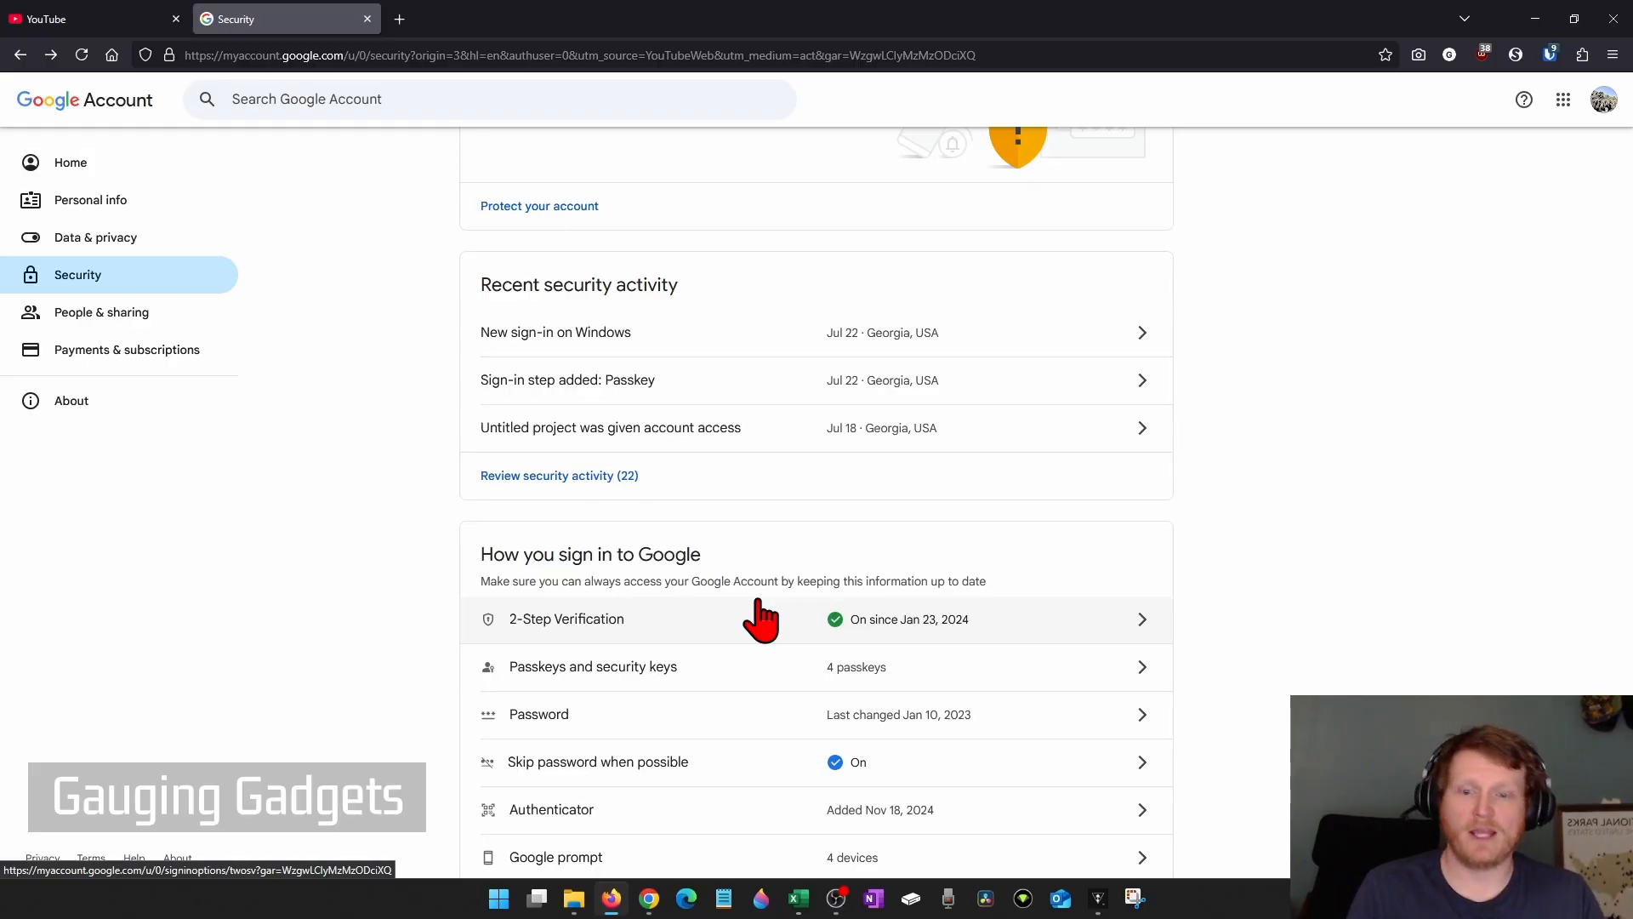
scroll("down", 3)
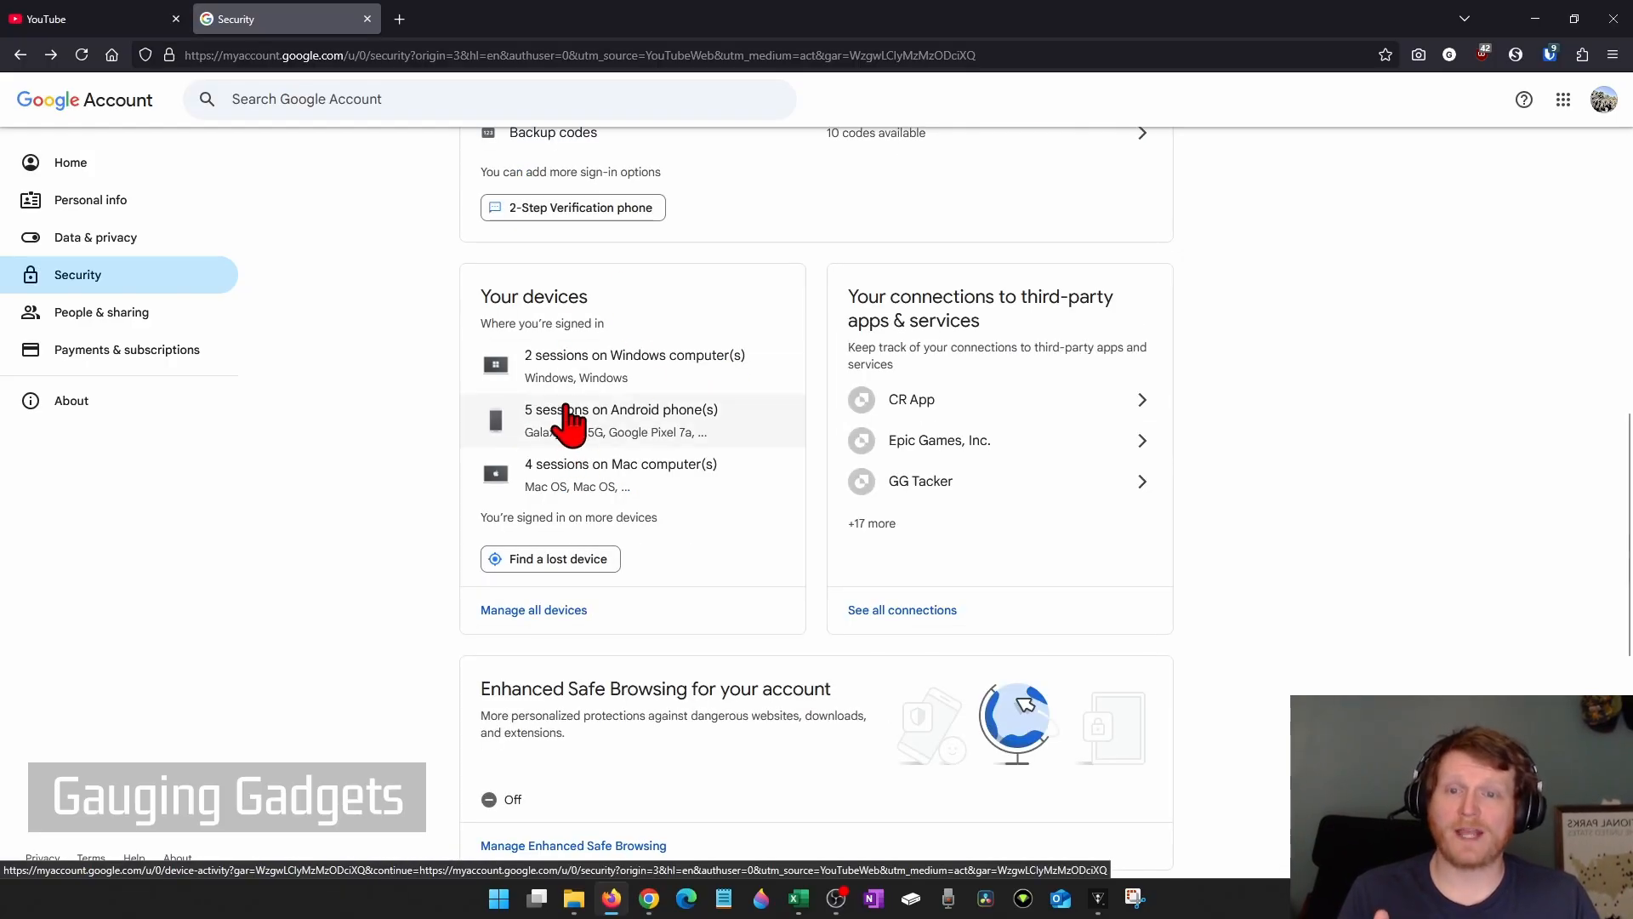
mouse_move(590, 319)
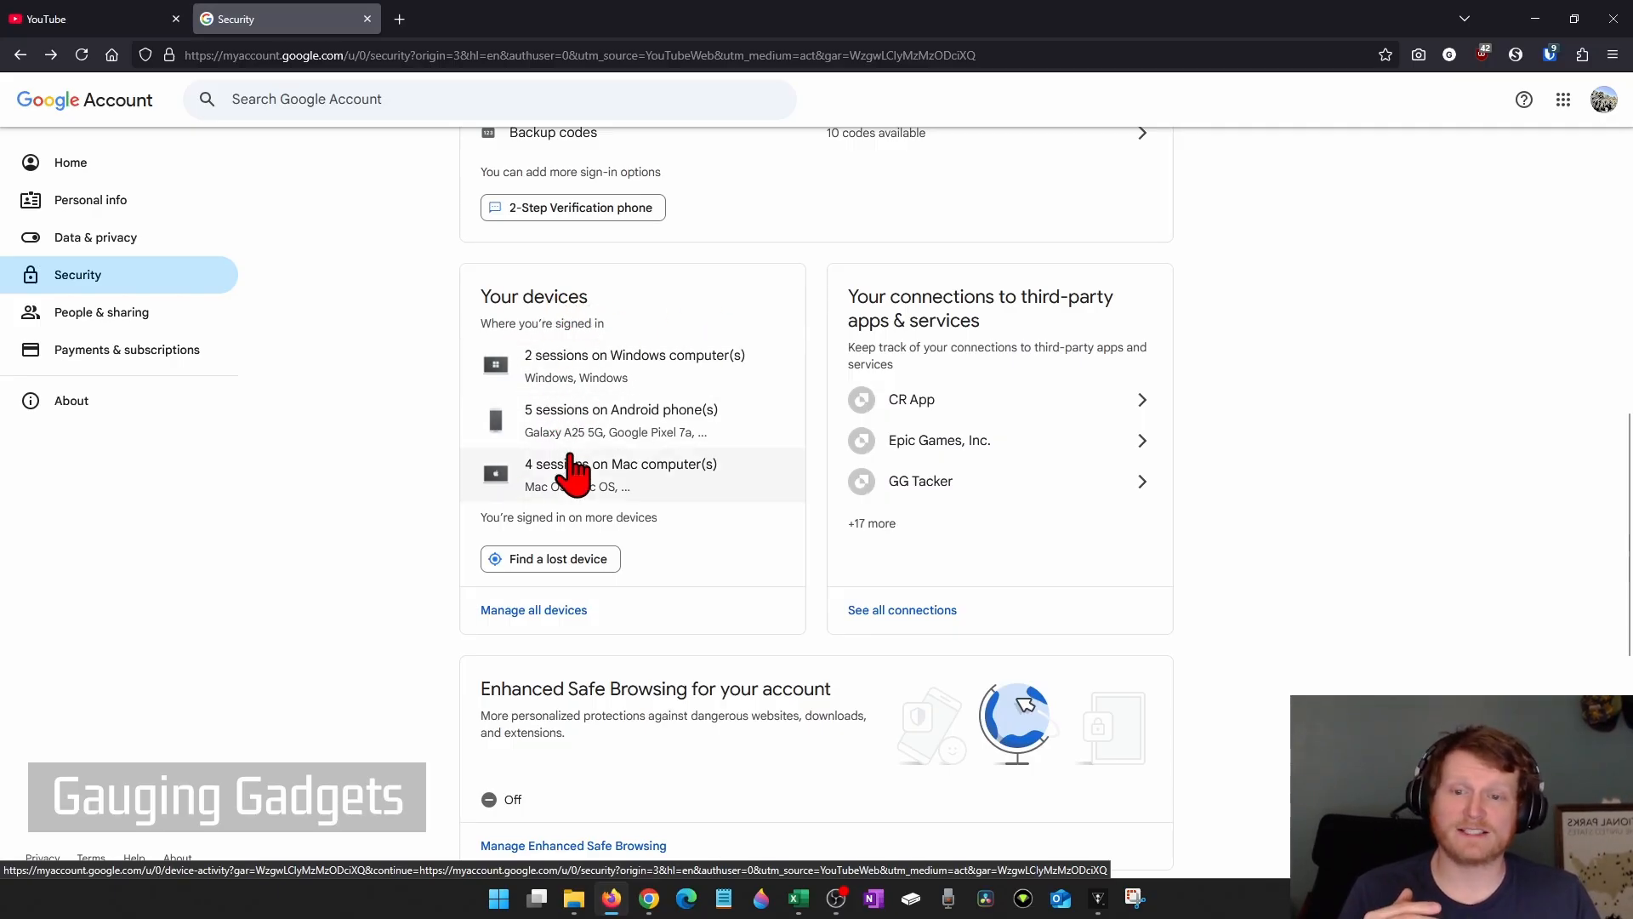
mouse_move(534, 609)
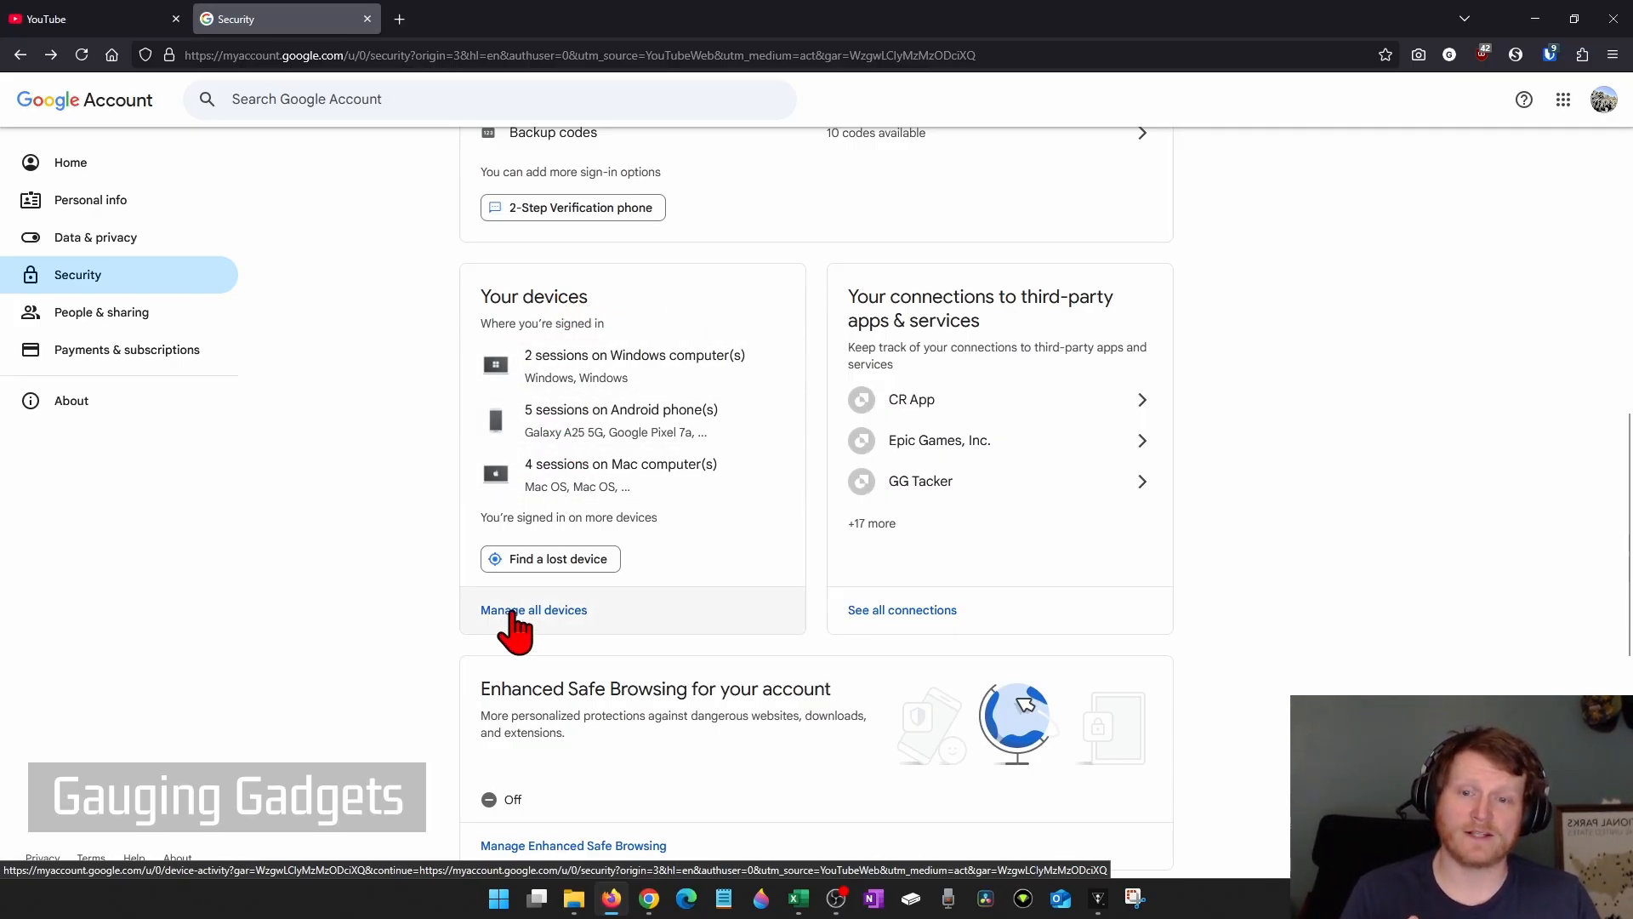
left_click(535, 609)
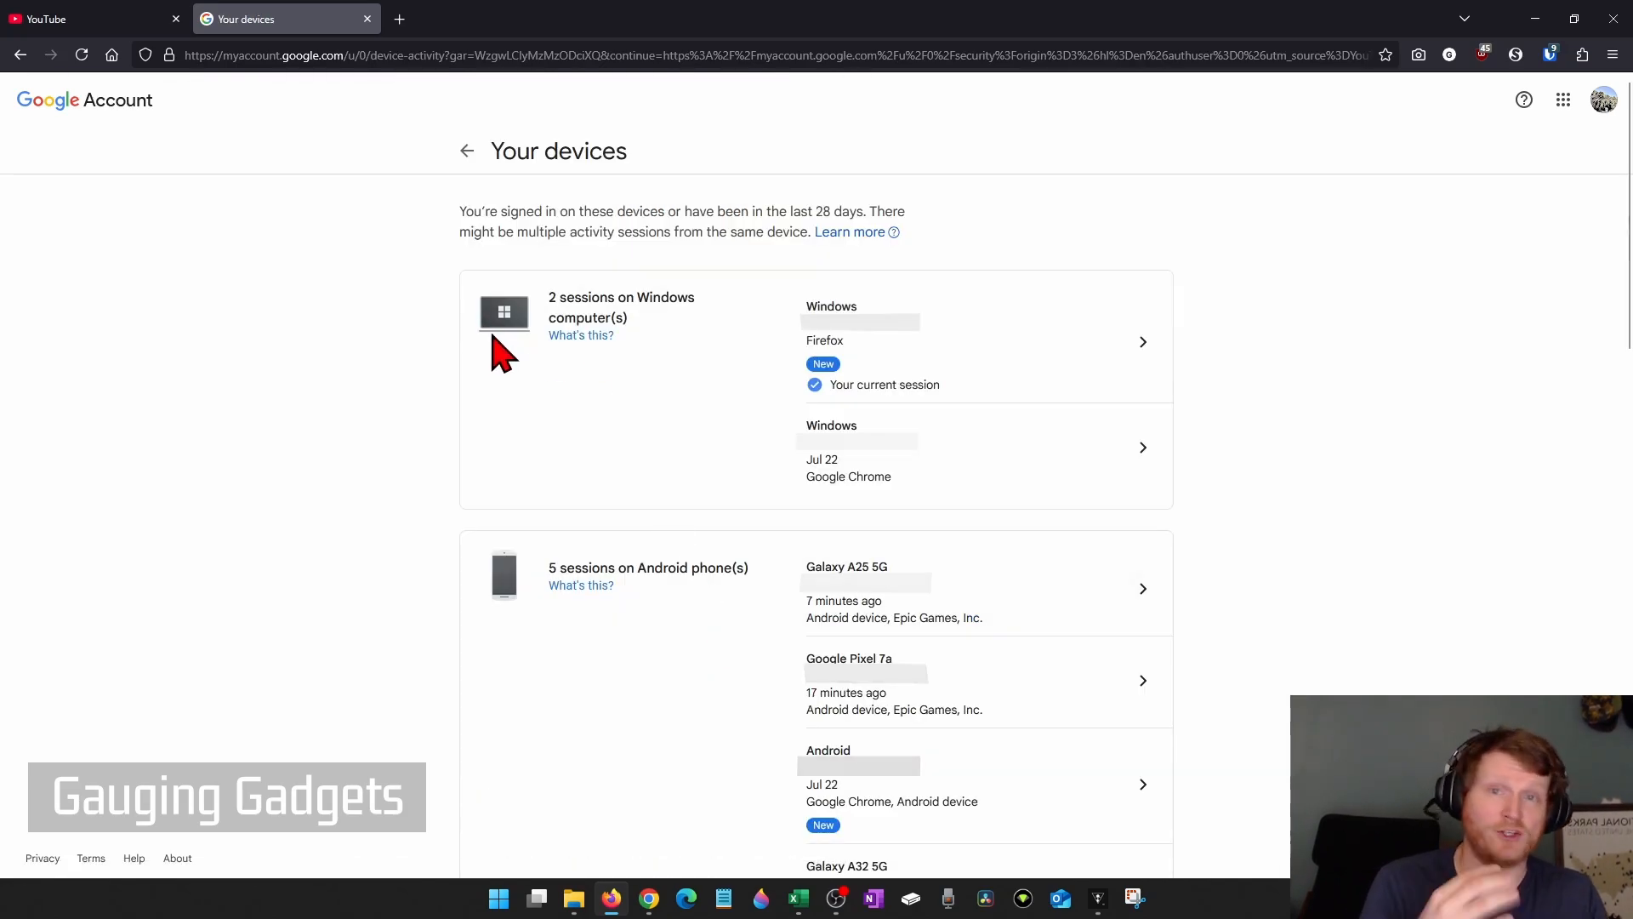
mouse_move(597, 393)
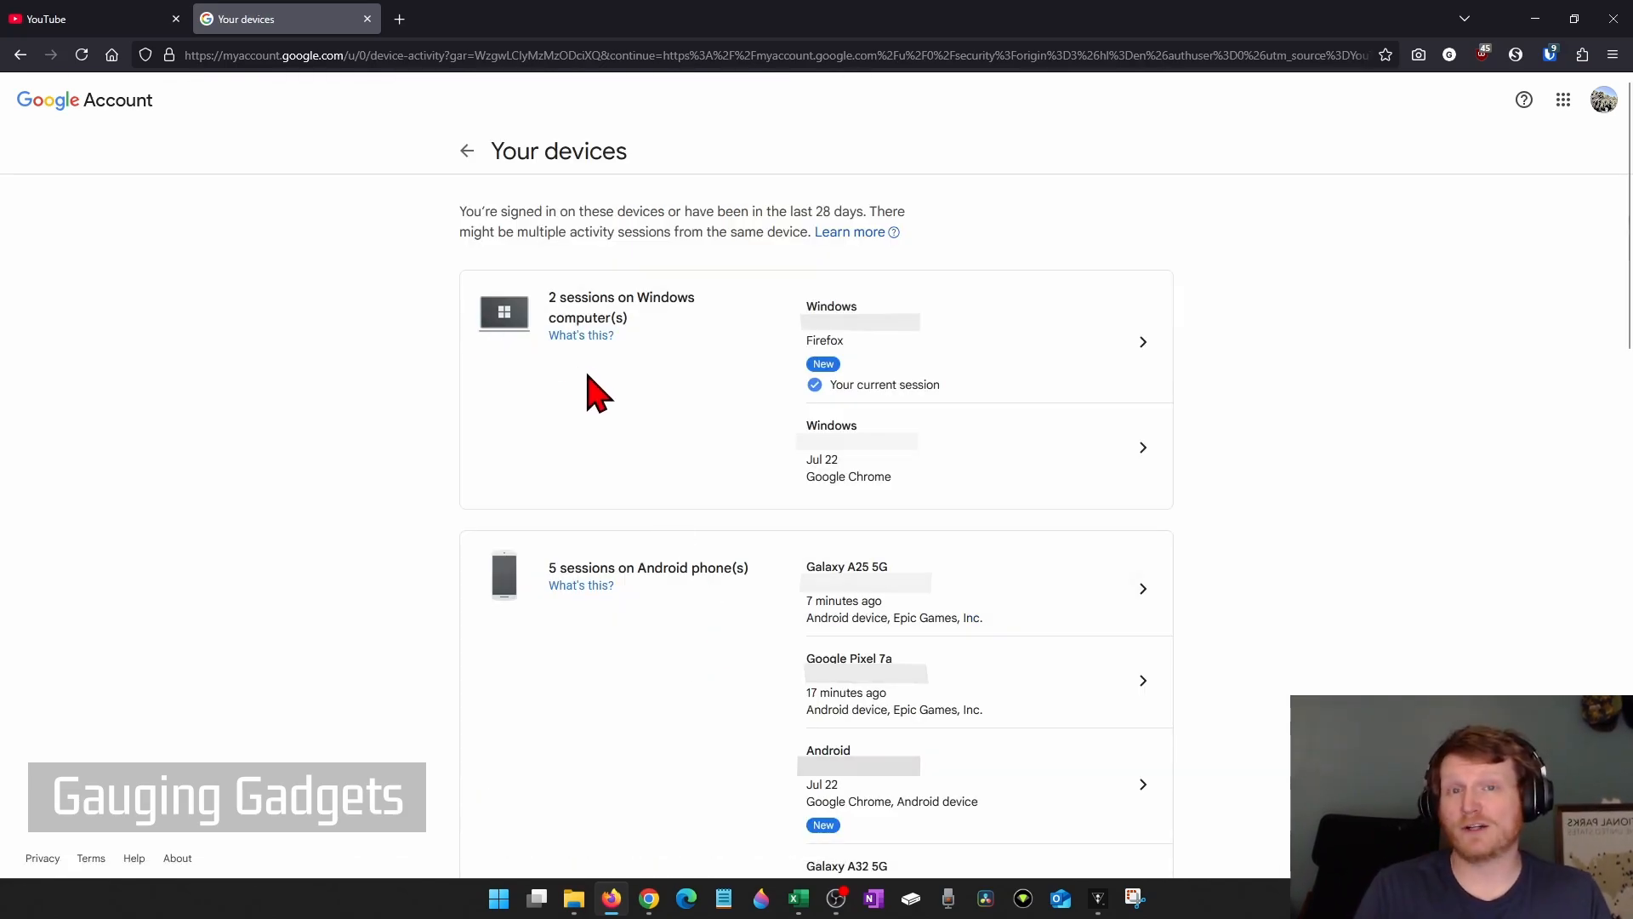
mouse_move(665, 332)
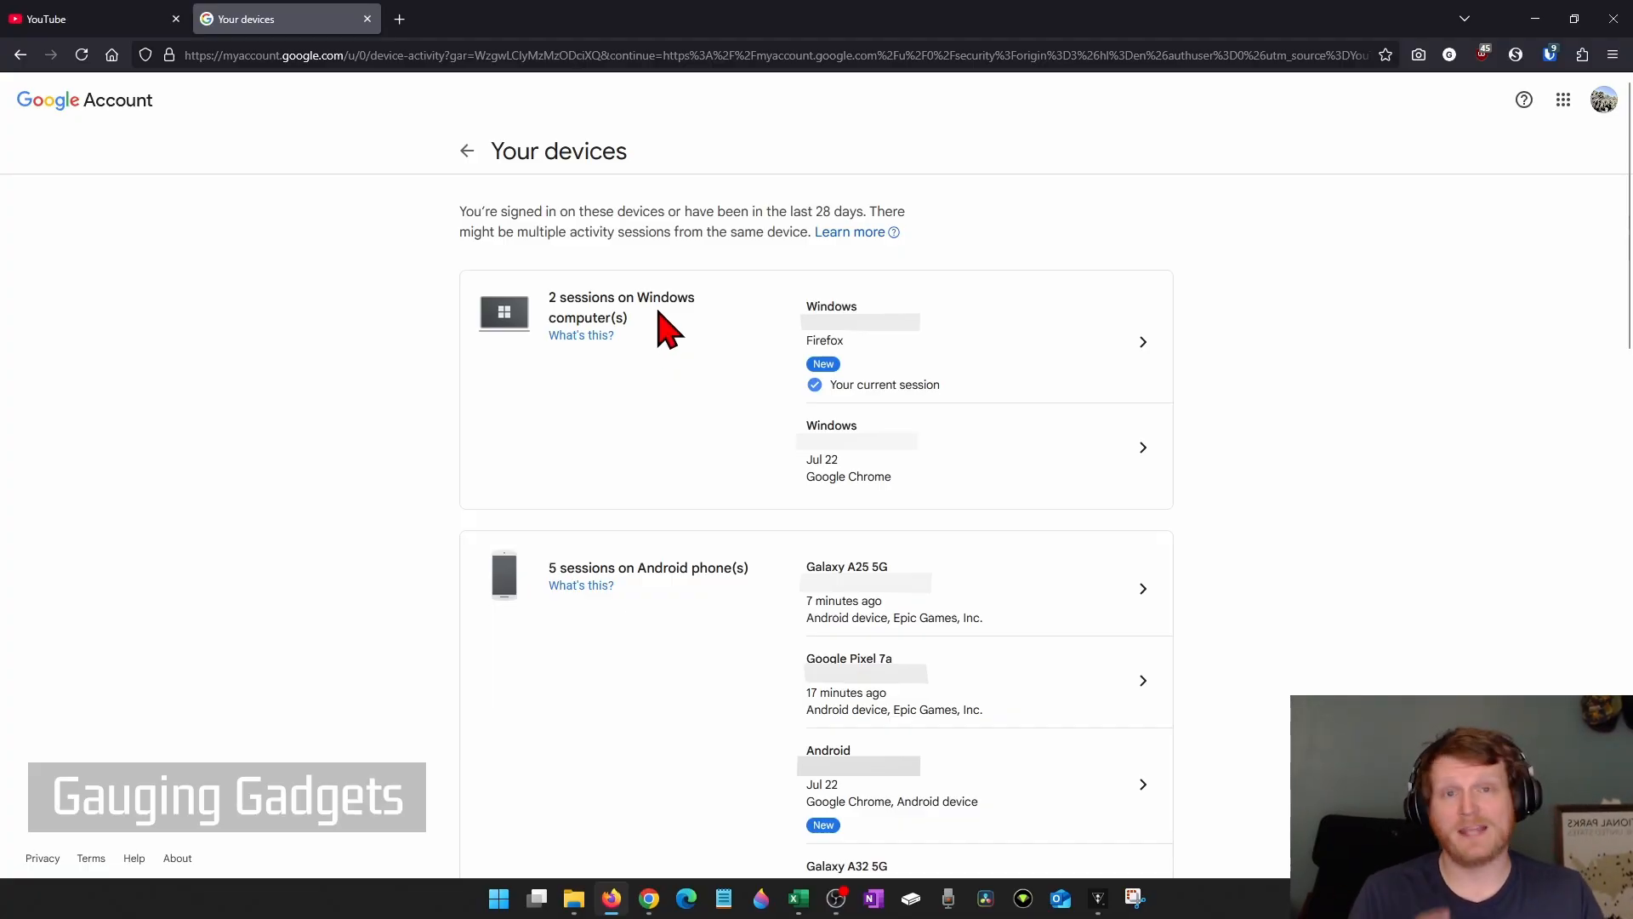
mouse_move(670, 343)
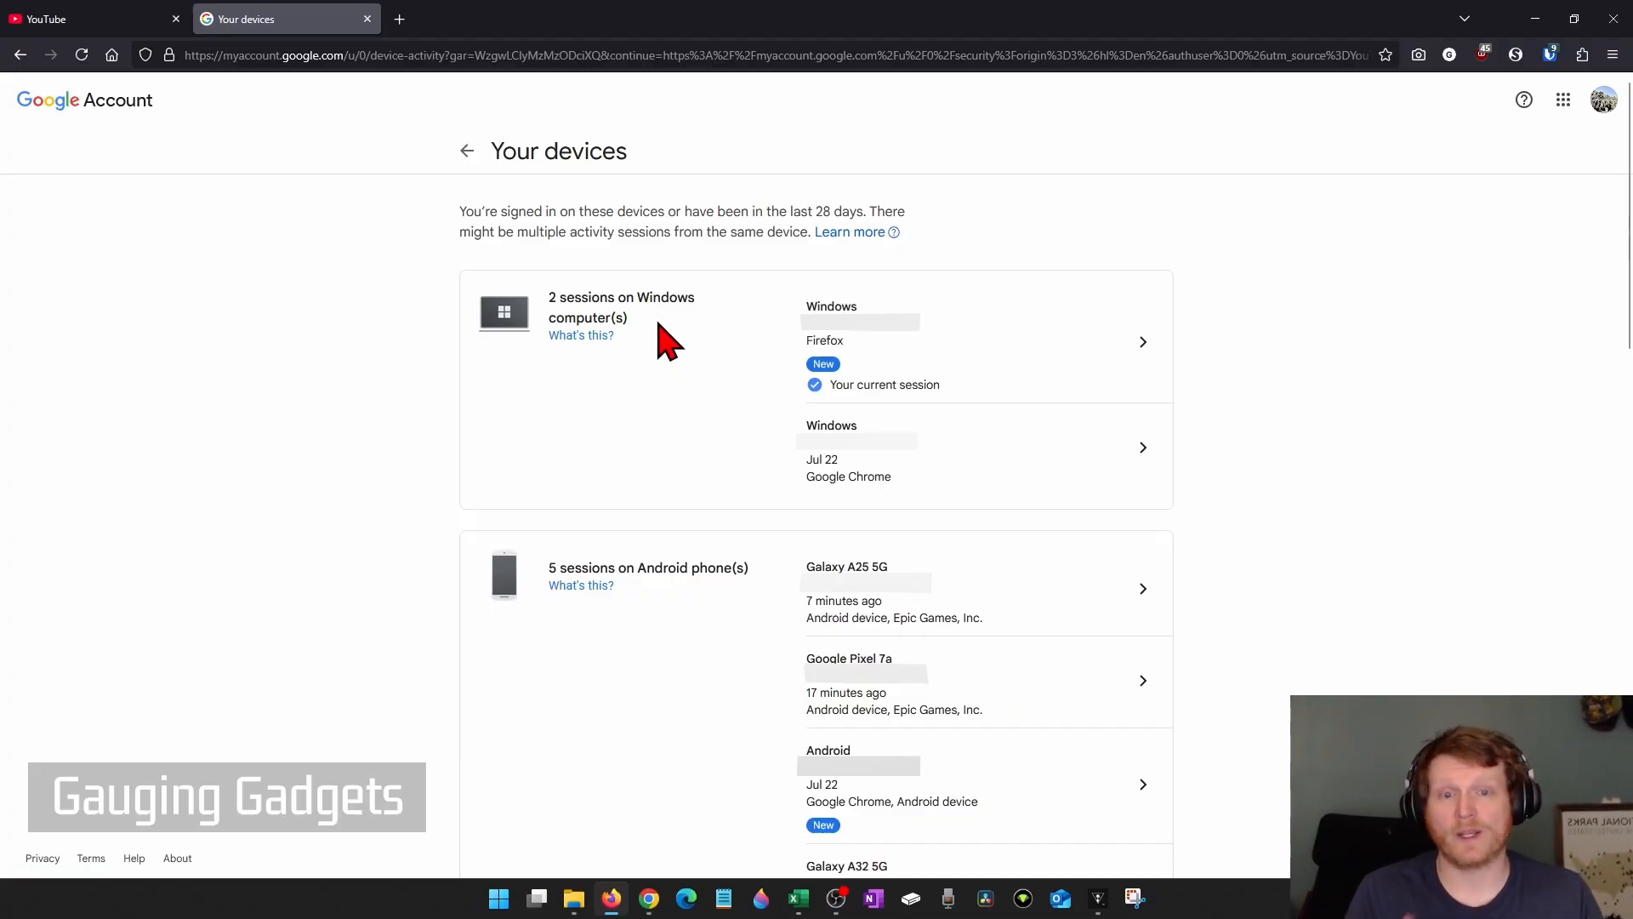
mouse_move(1072, 590)
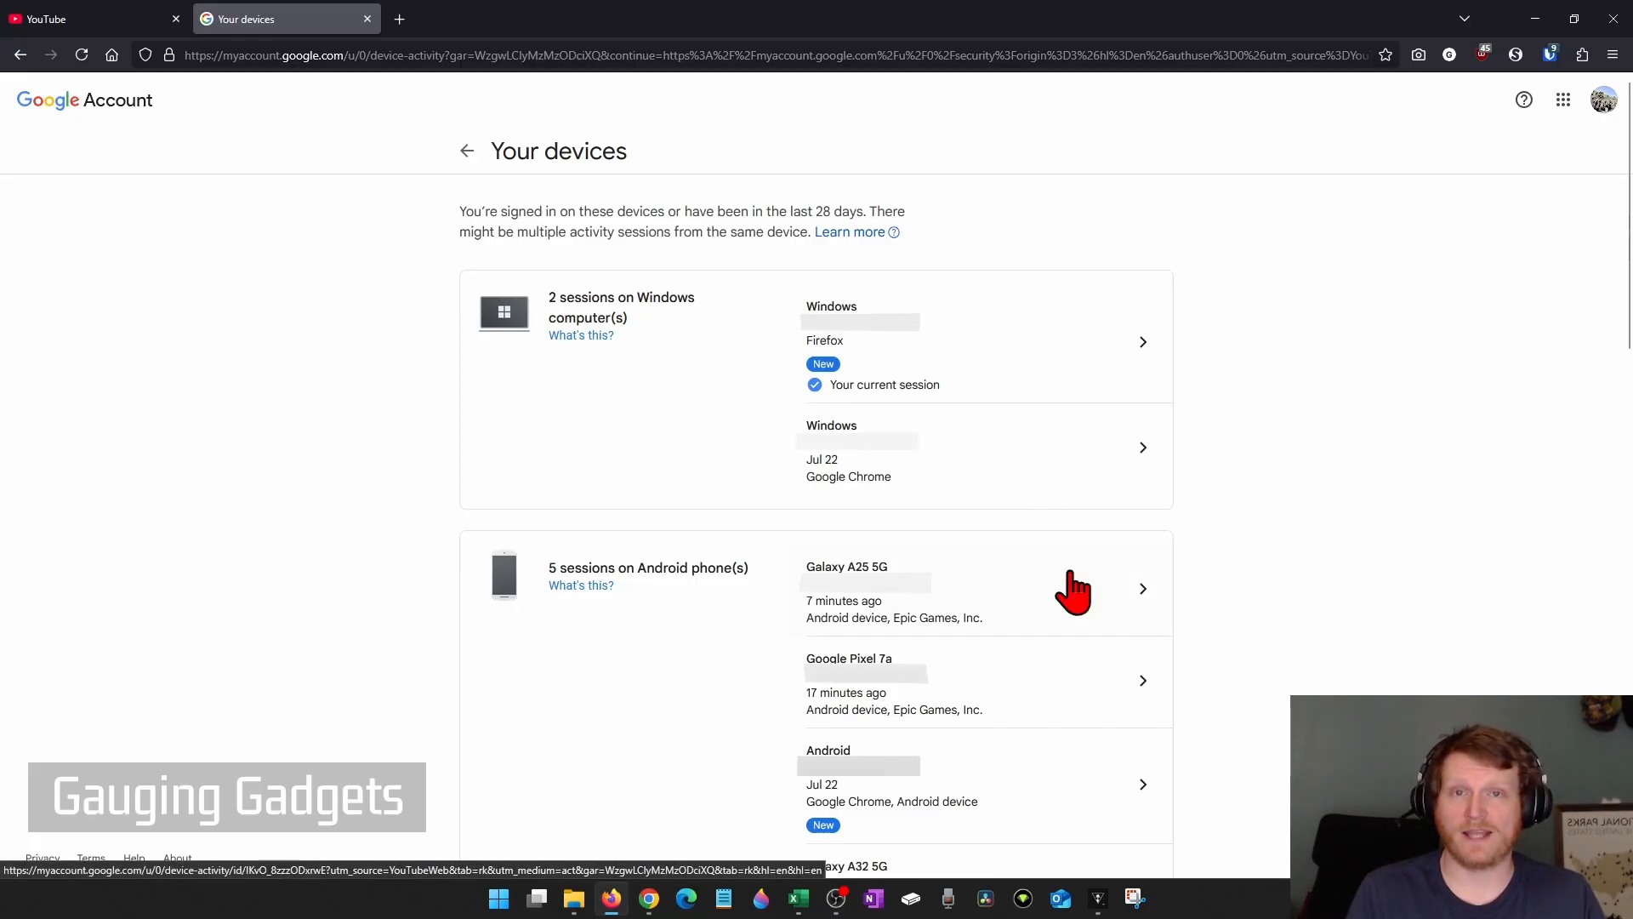
mouse_move(1265, 610)
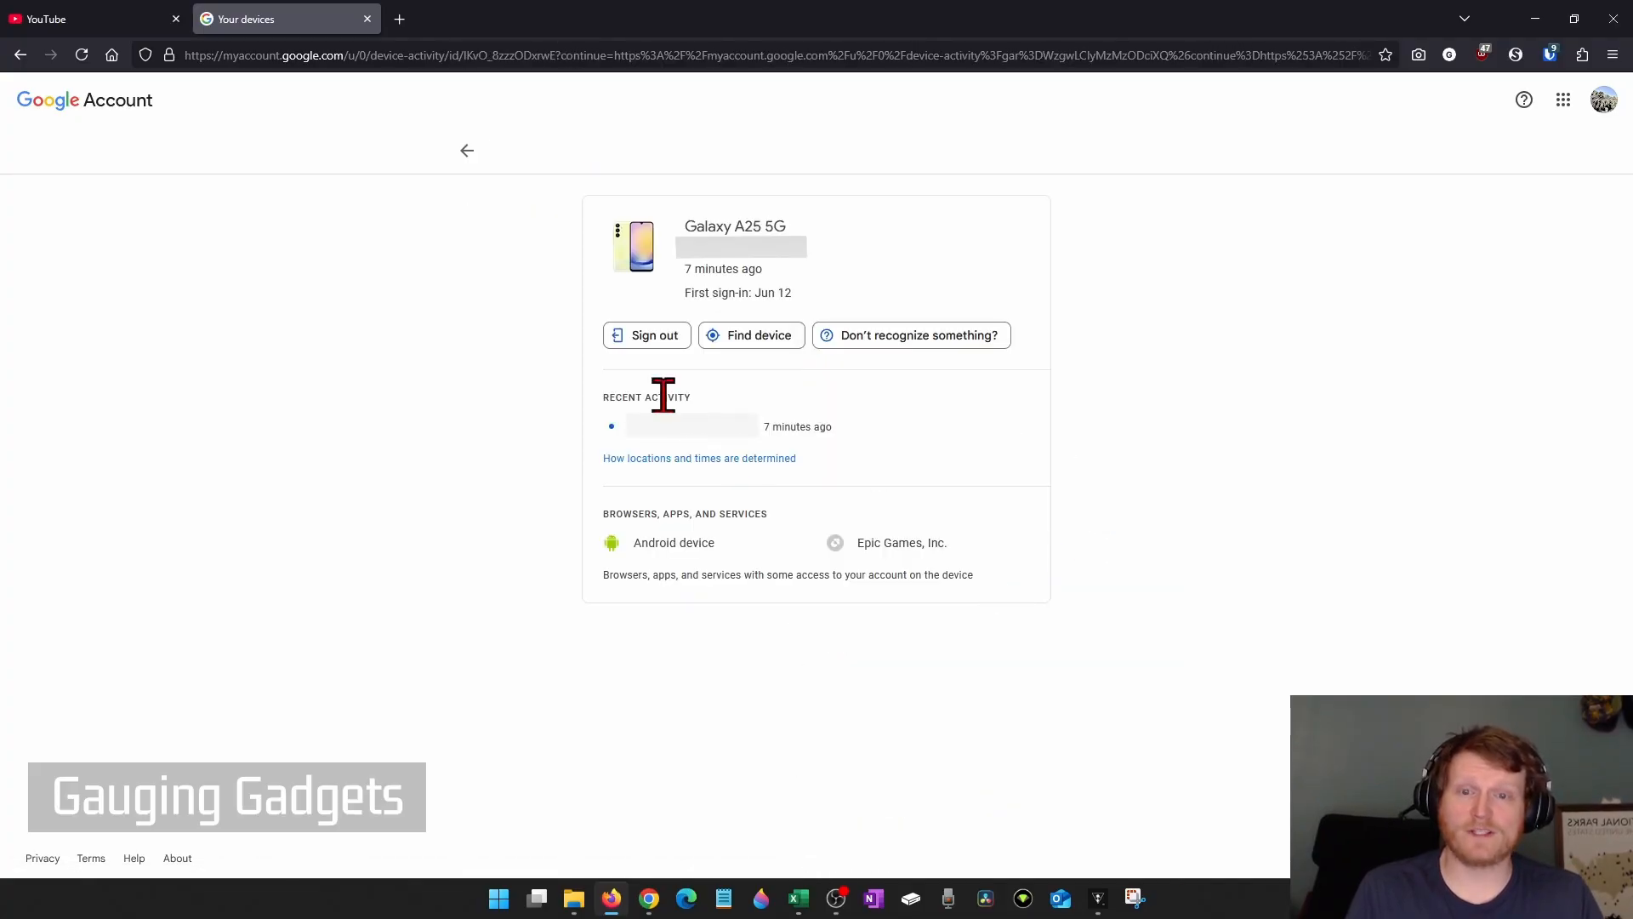
mouse_move(647, 335)
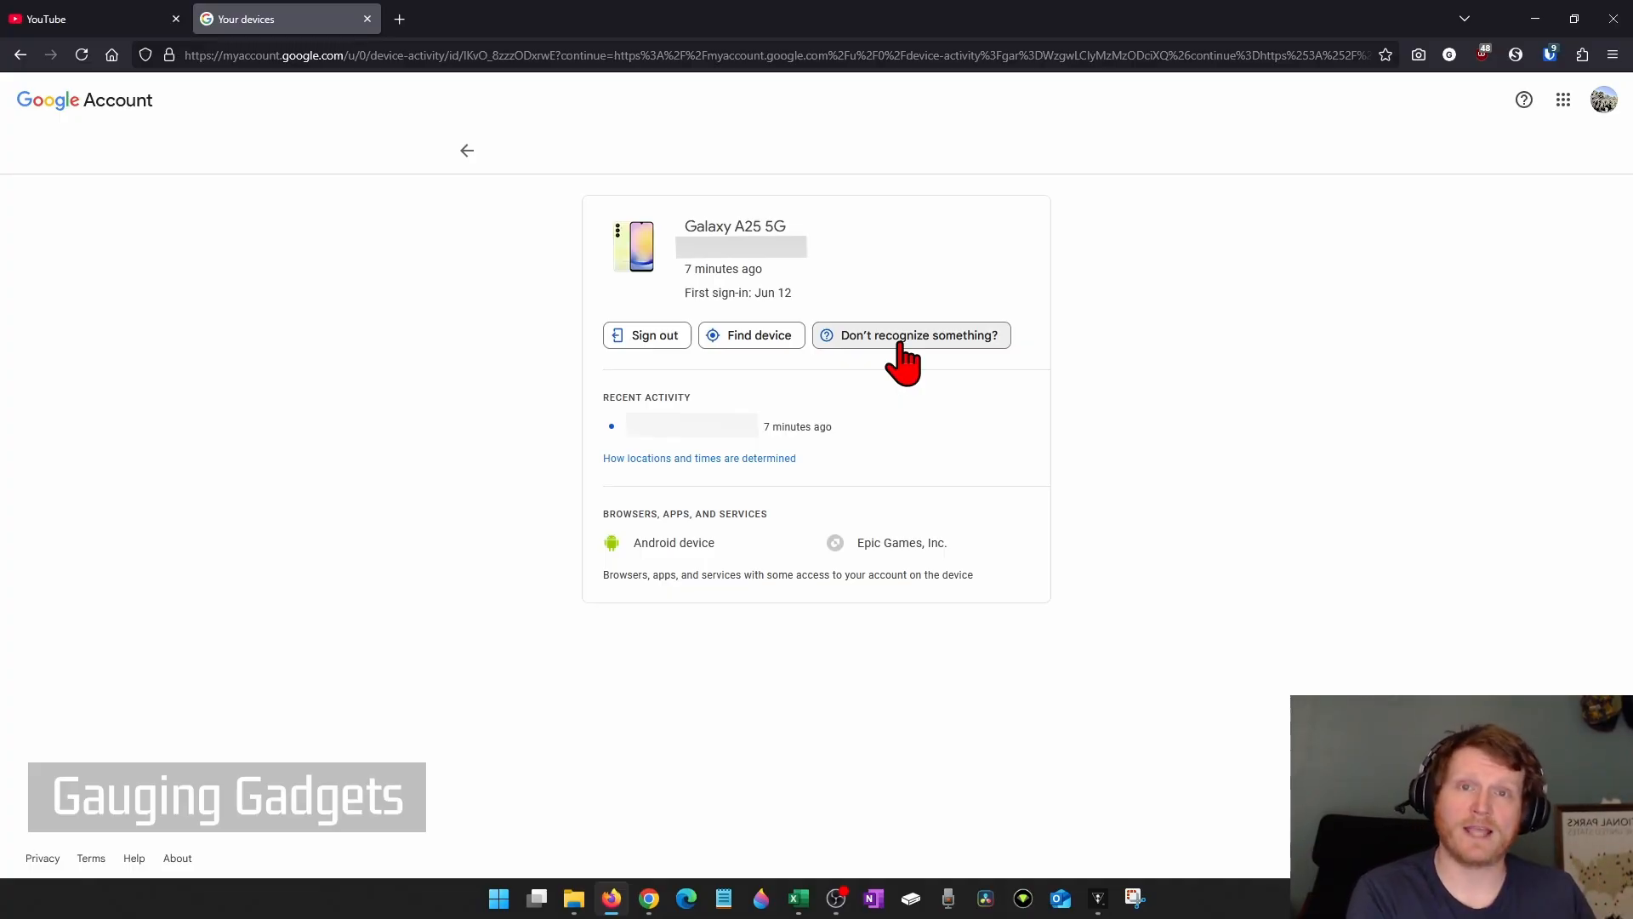
left_click(466, 149)
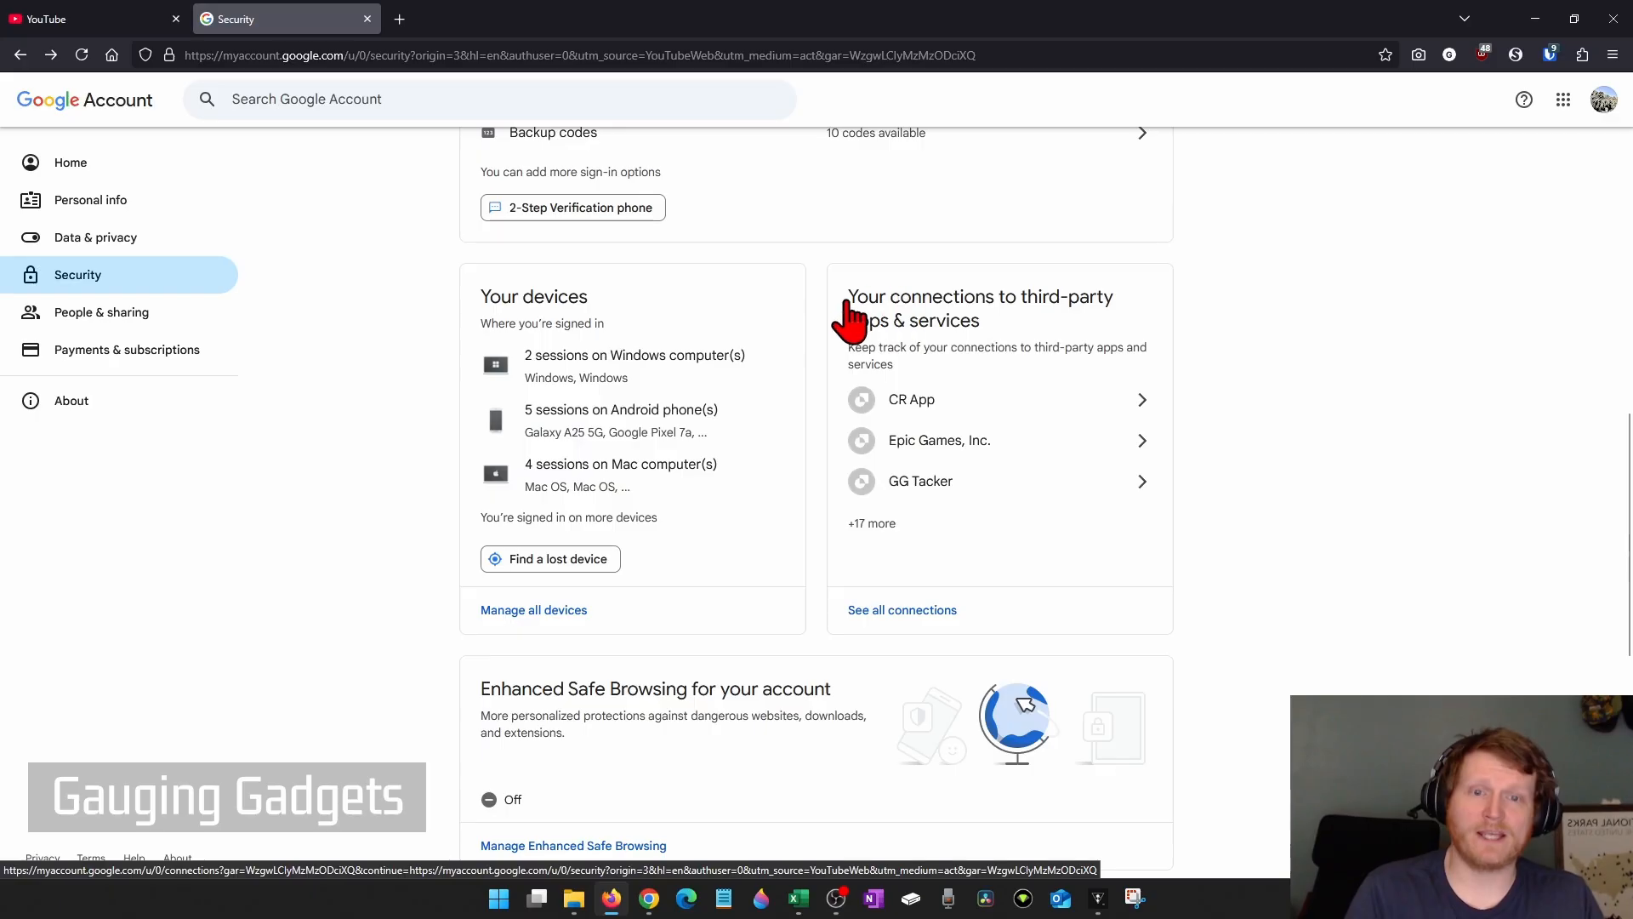
mouse_move(942, 347)
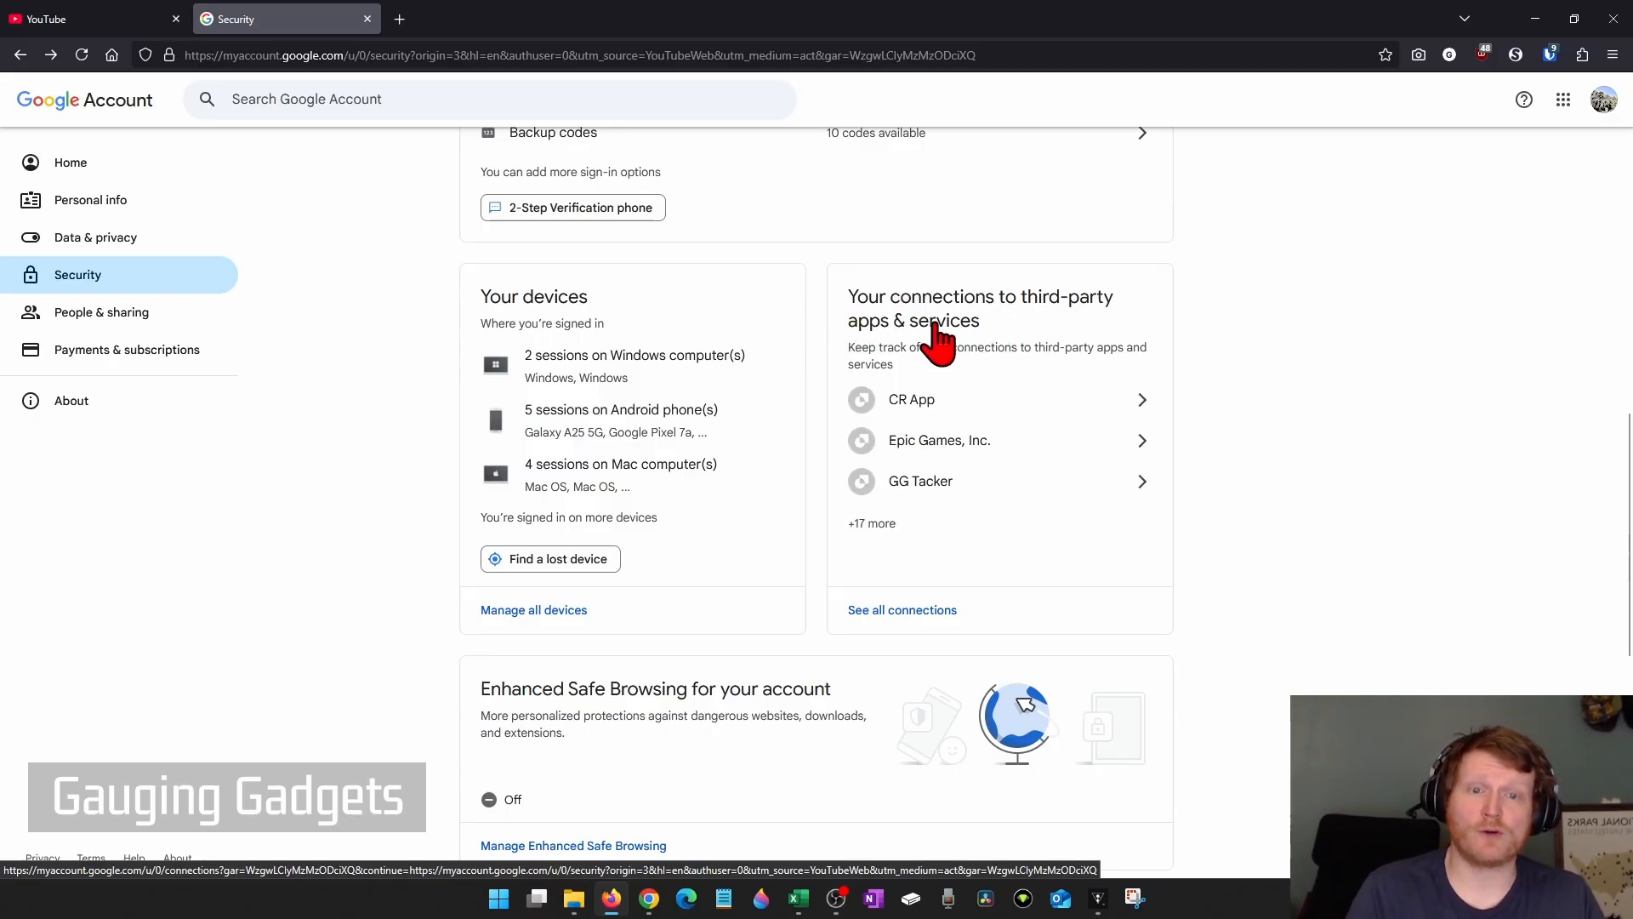
mouse_move(902, 609)
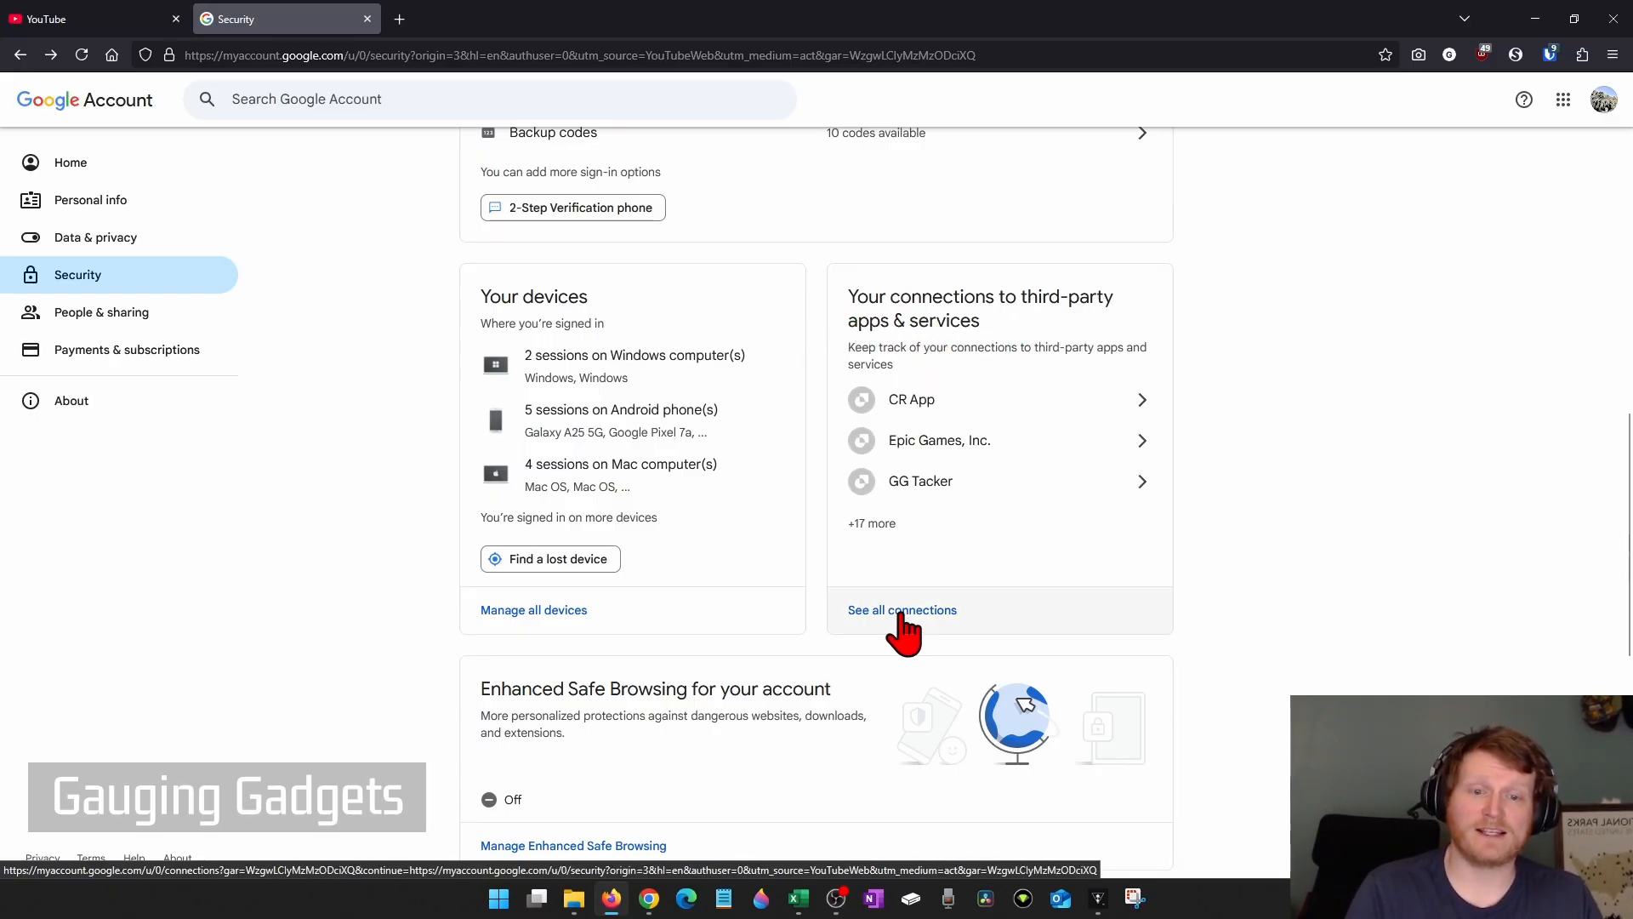
Step: Show all 20 connected third-party apps and services
left_click(902, 609)
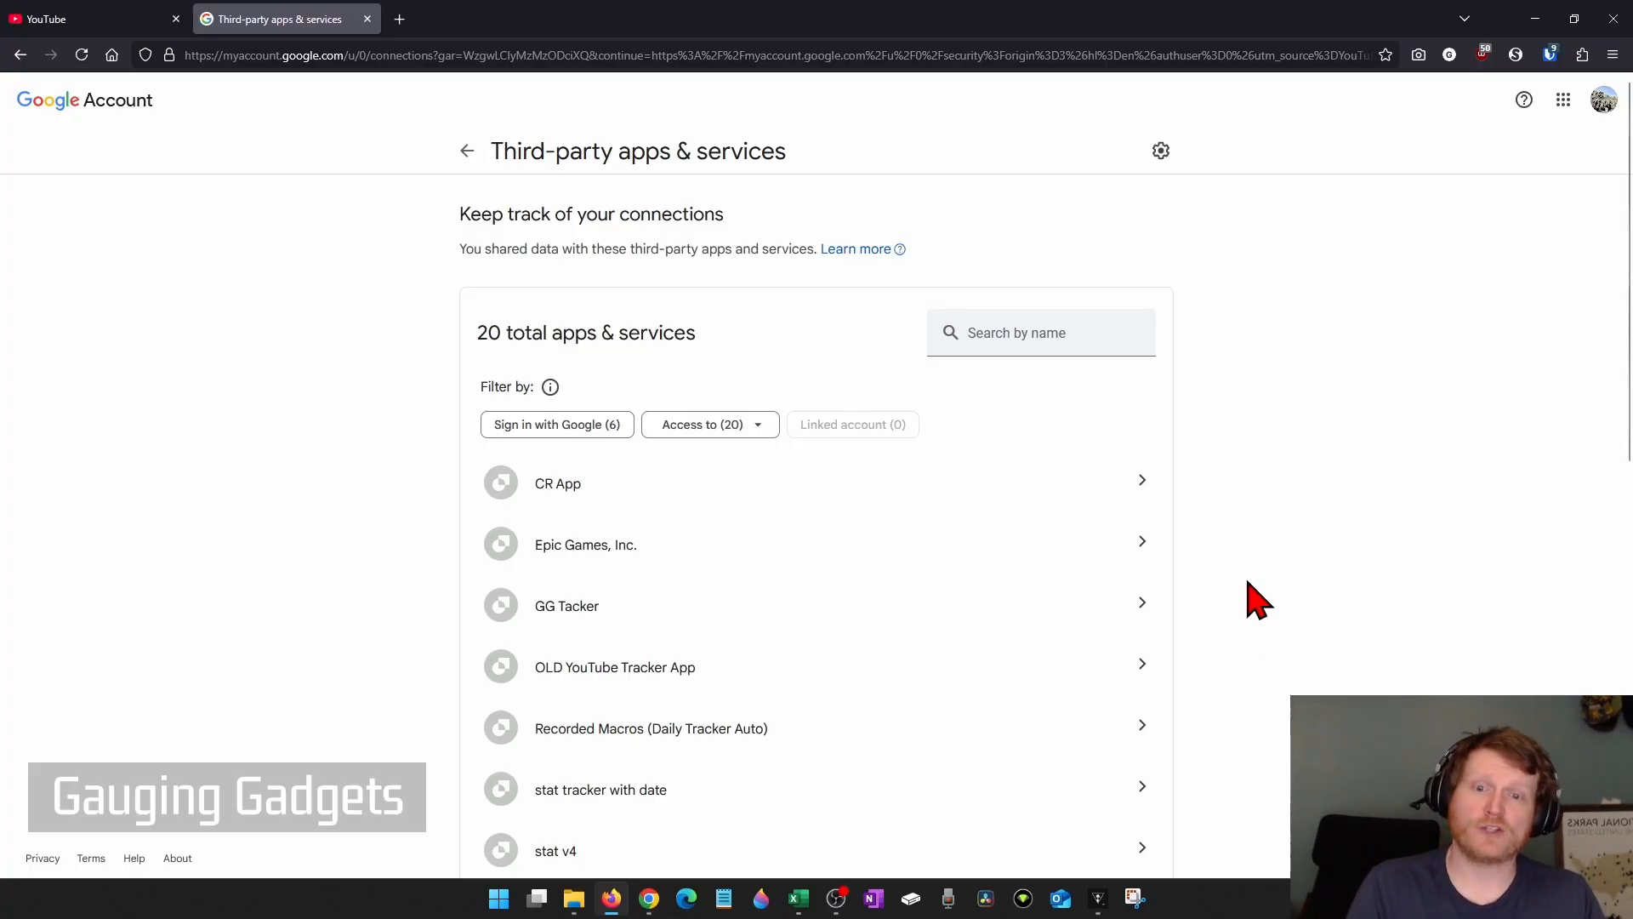
mouse_move(861, 613)
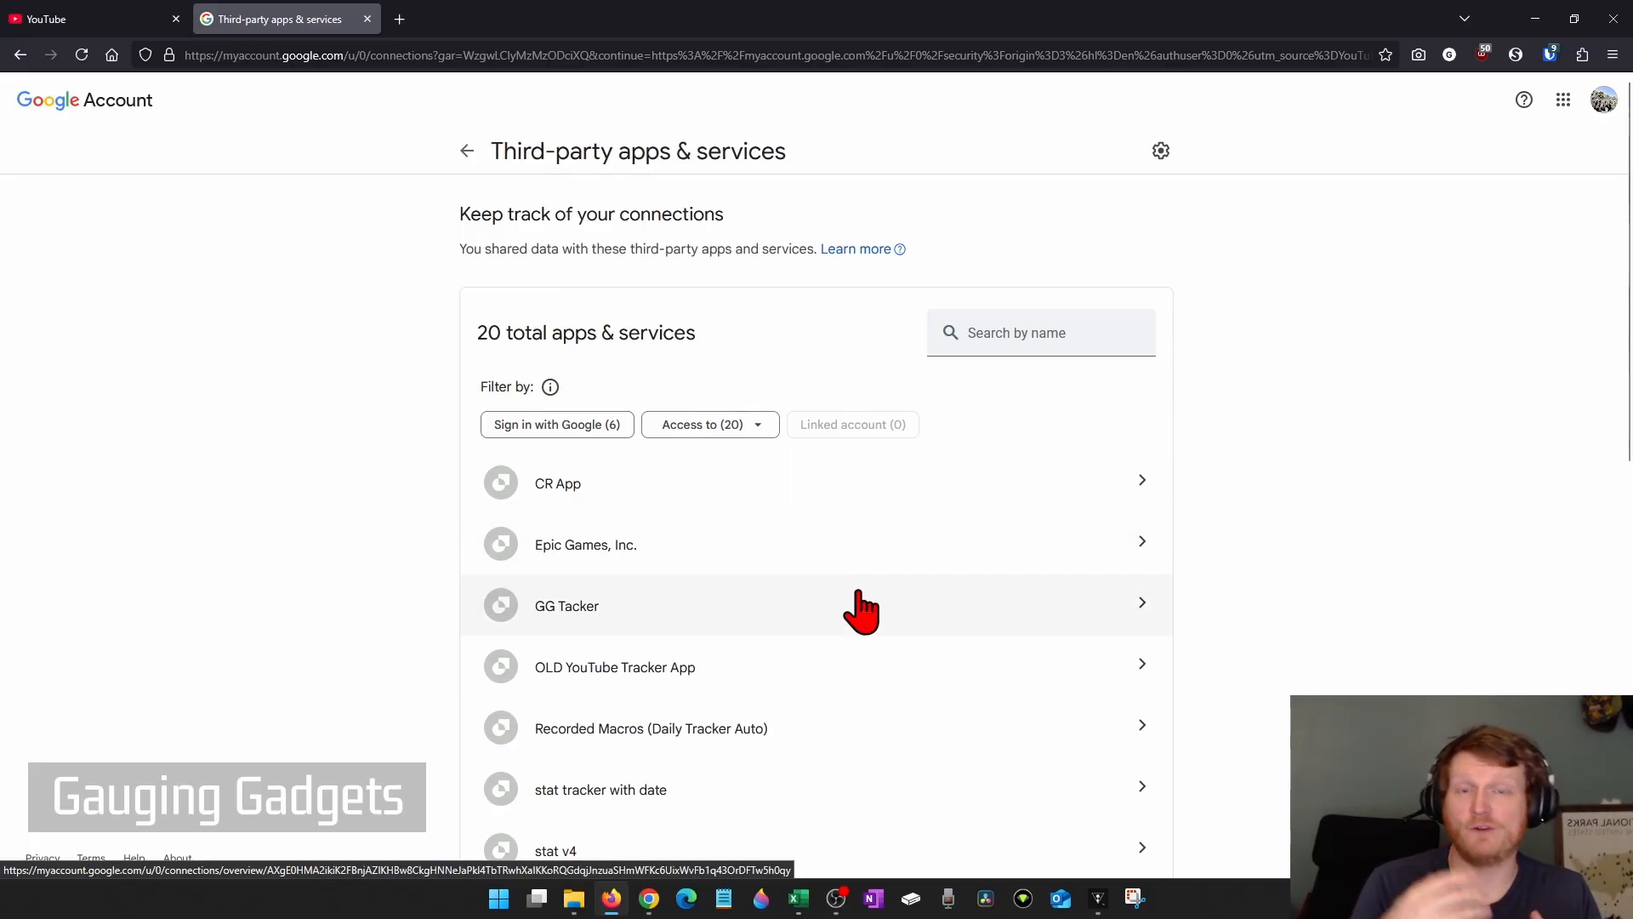
mouse_move(828, 590)
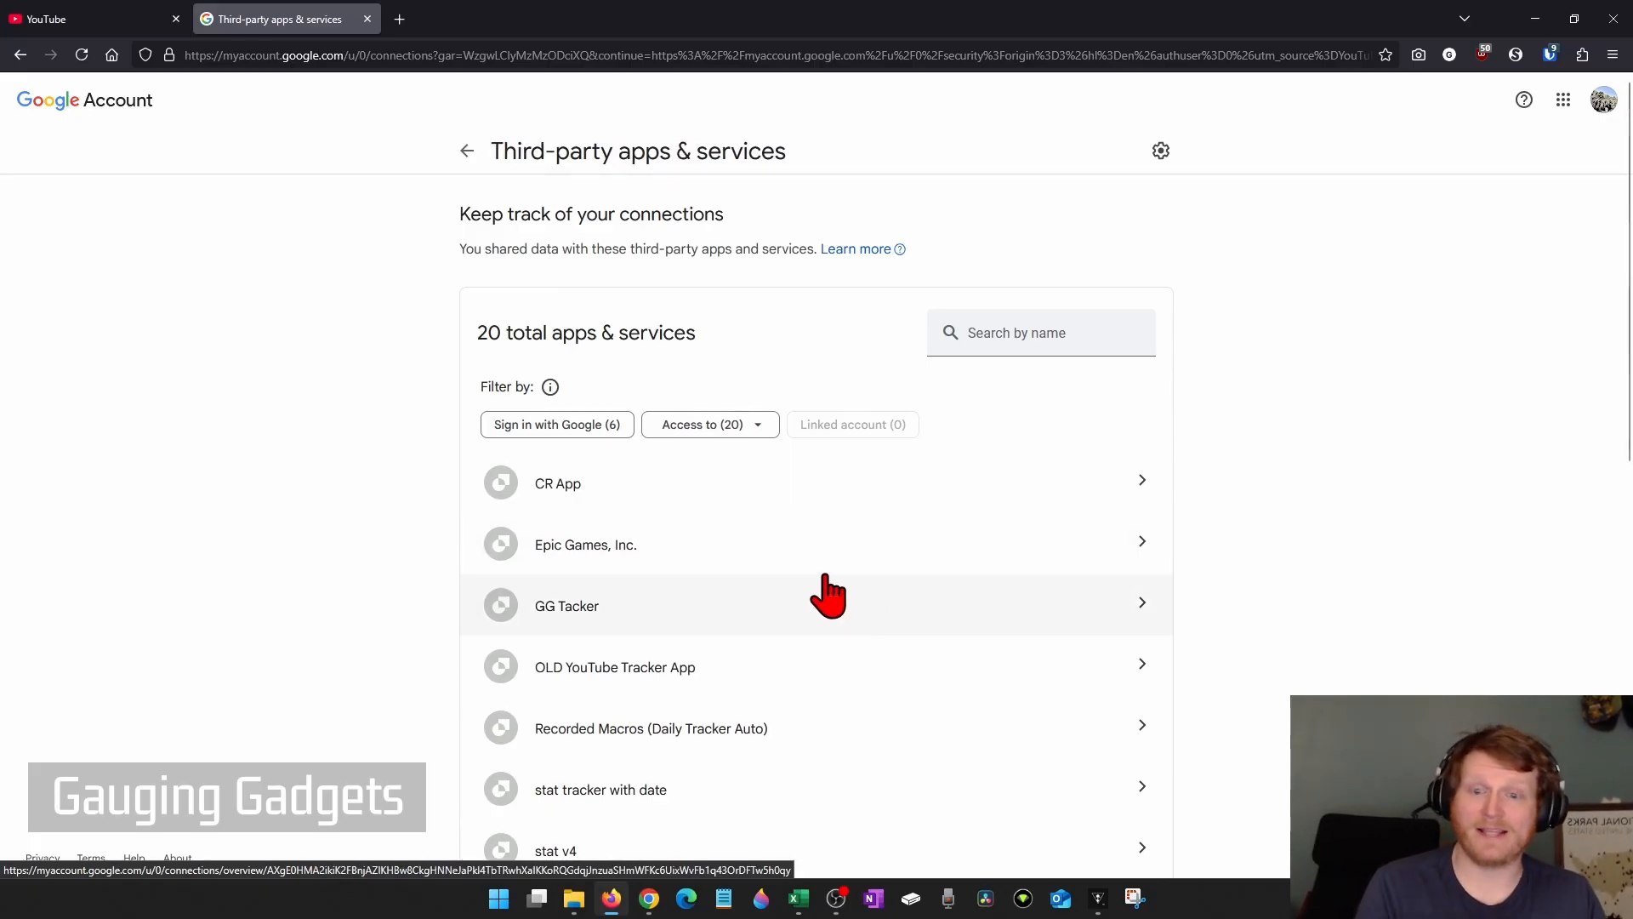
Step: Delete all connections with Epic Games, Inc. and confirm the removal
left_click(585, 544)
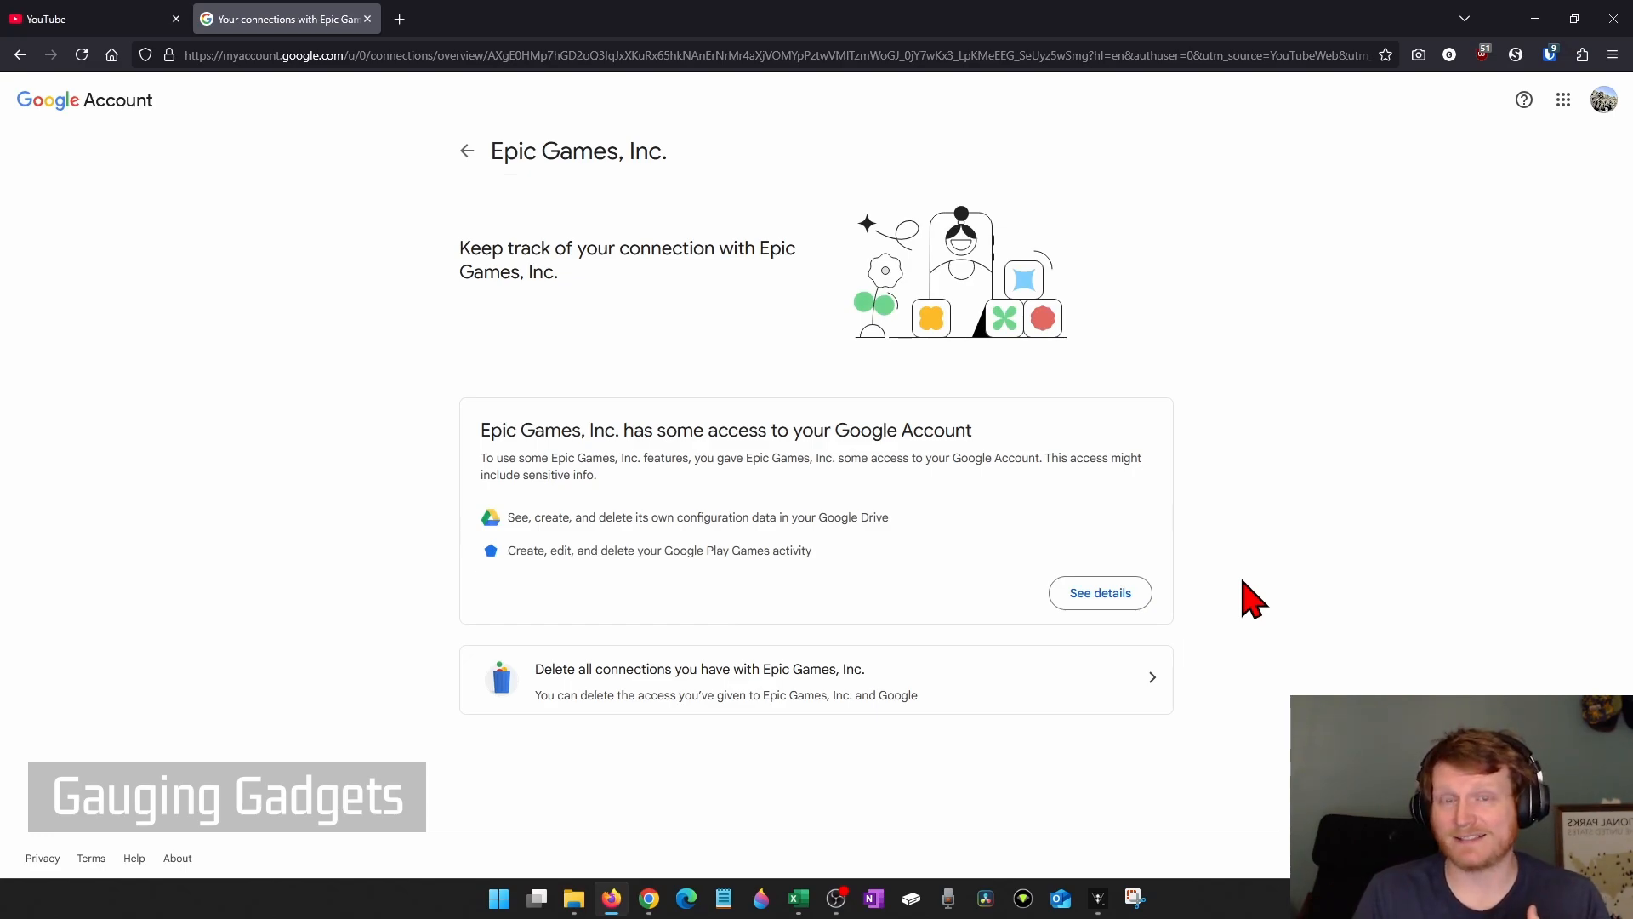
mouse_move(564, 694)
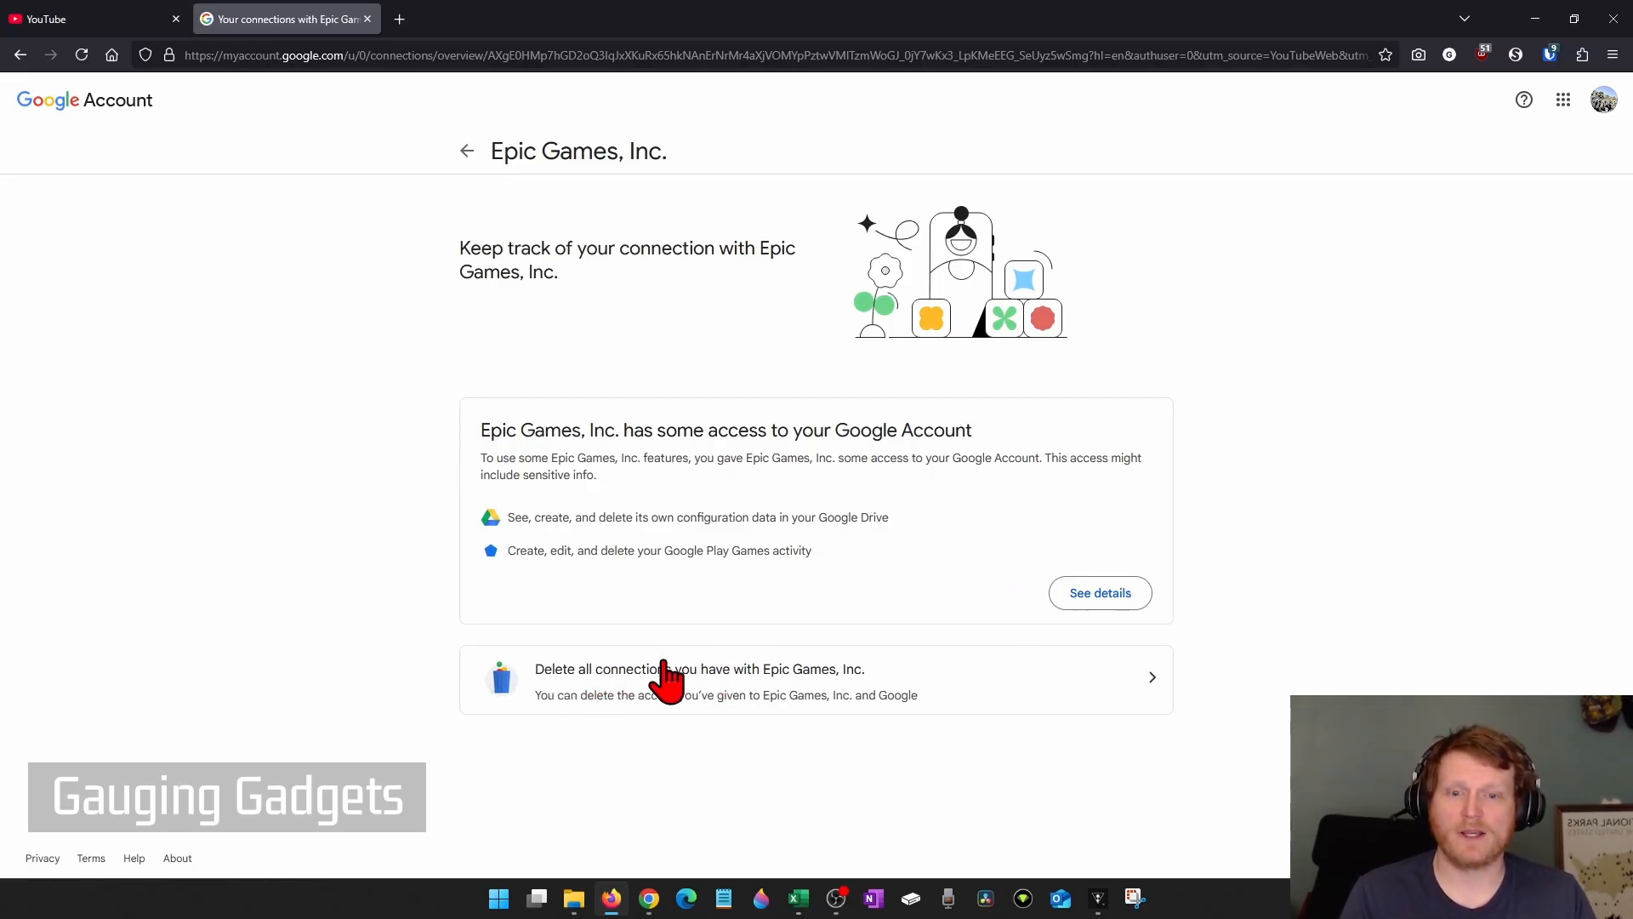
left_click(672, 681)
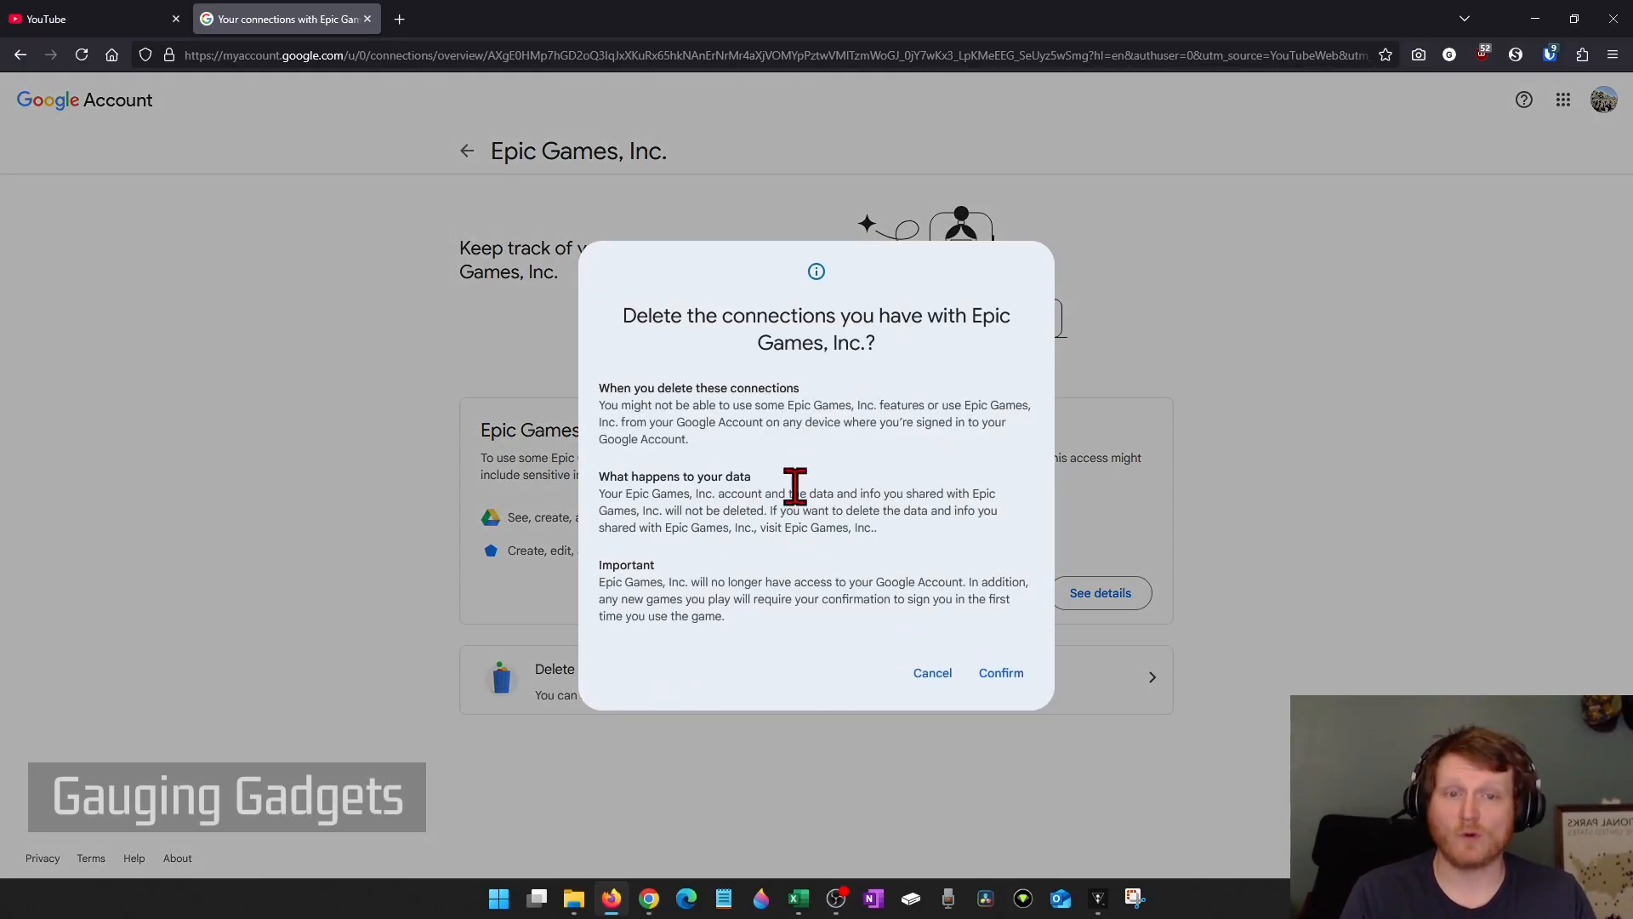
left_click(1001, 673)
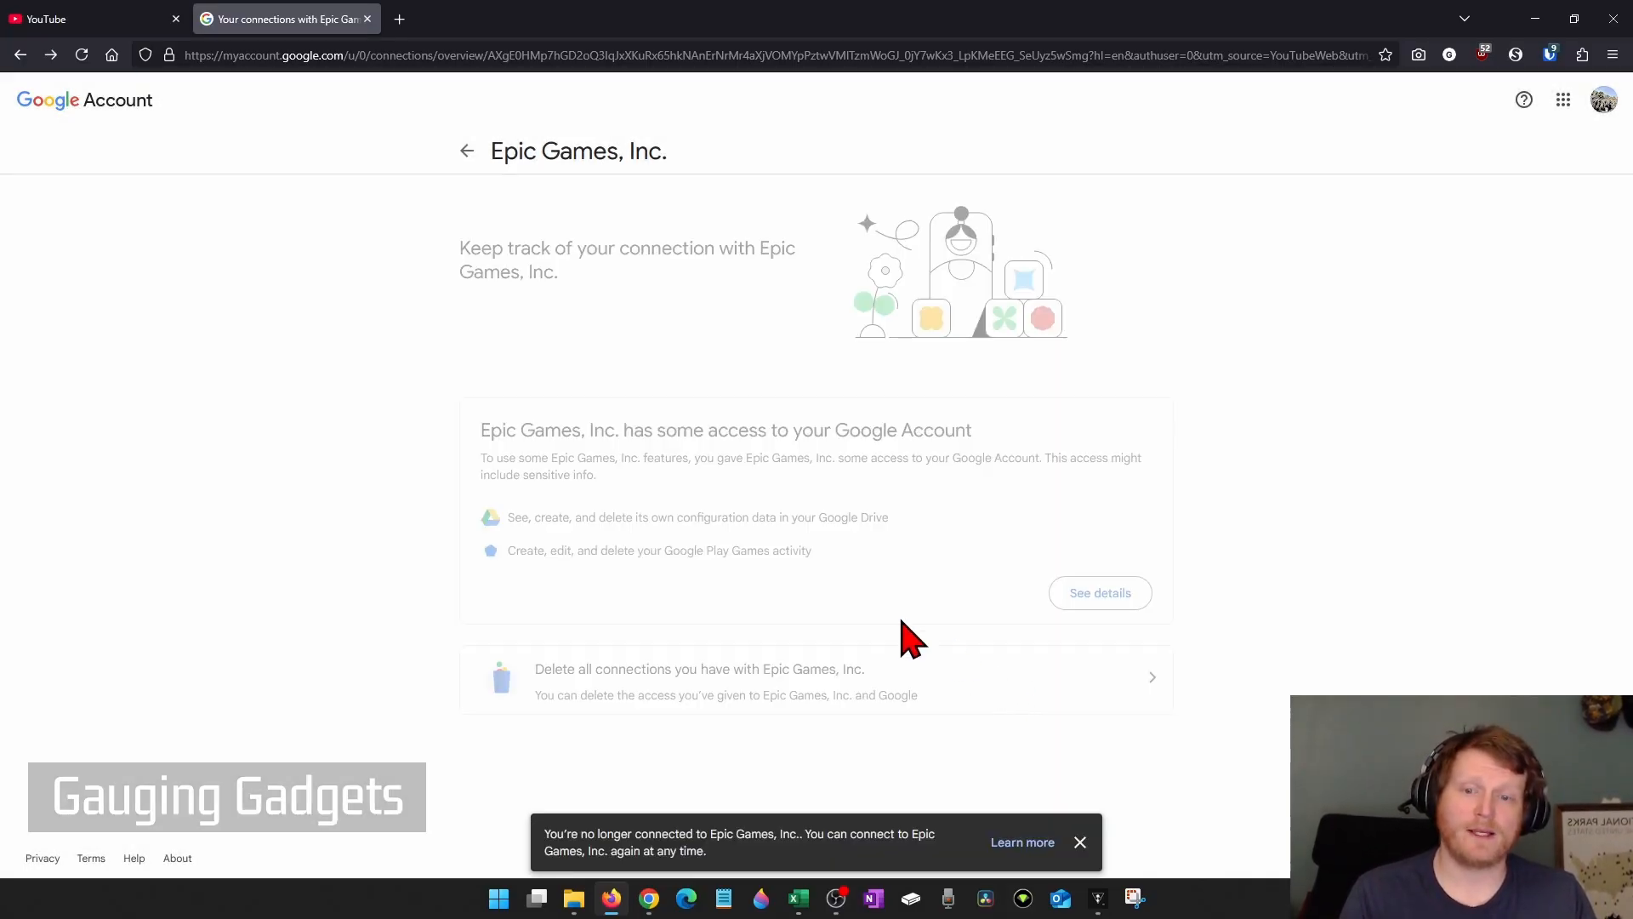
mouse_move(855, 607)
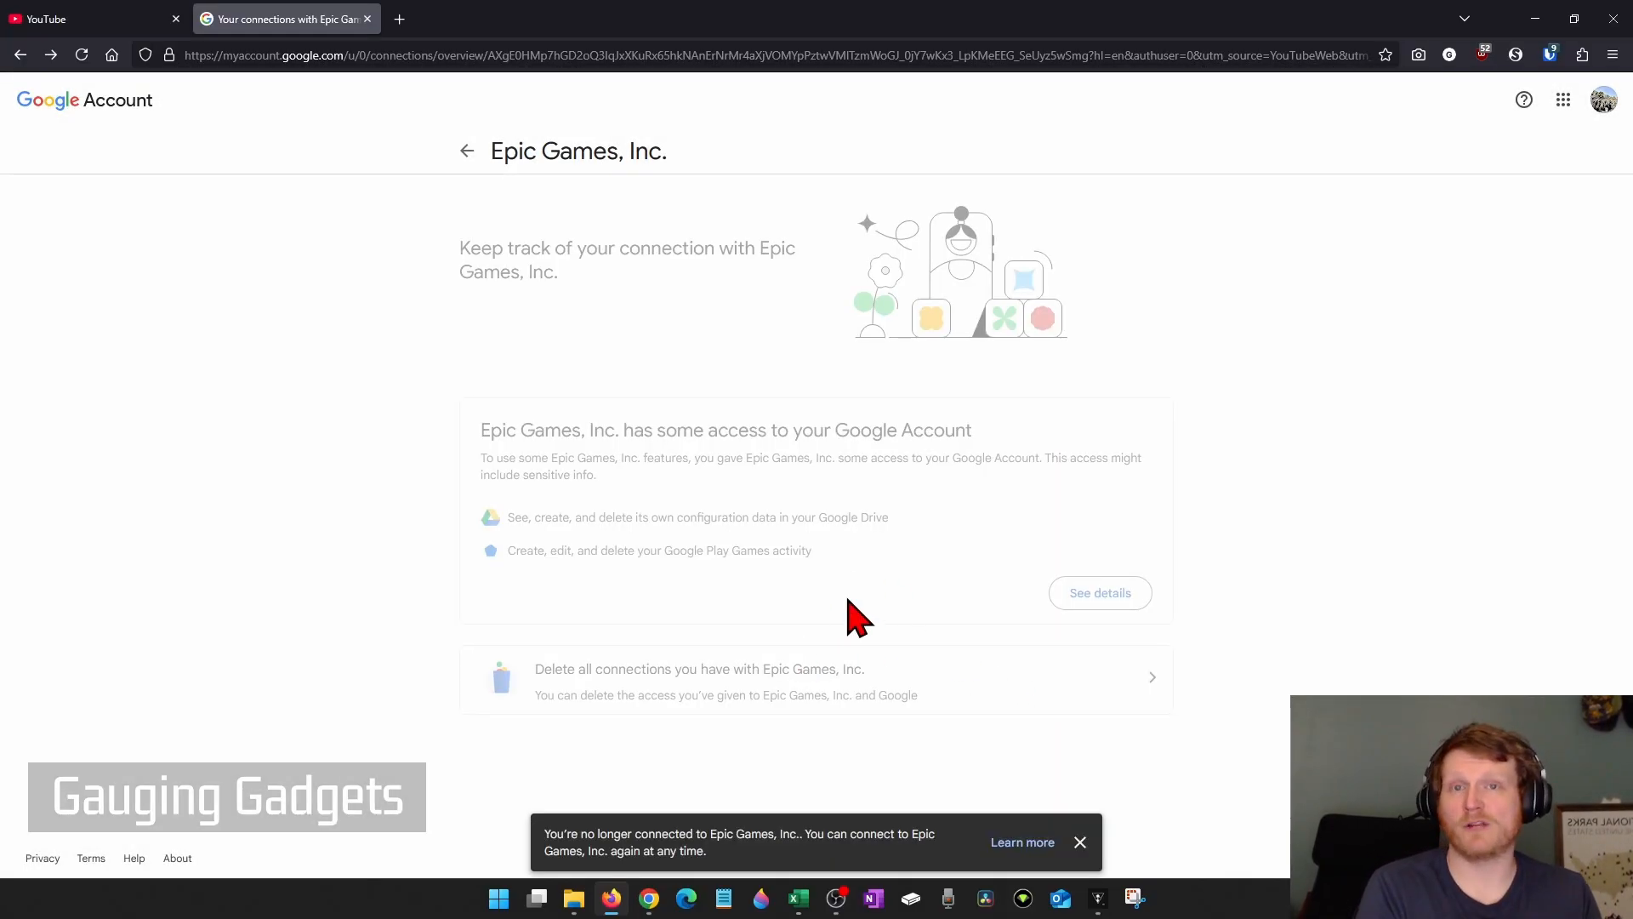